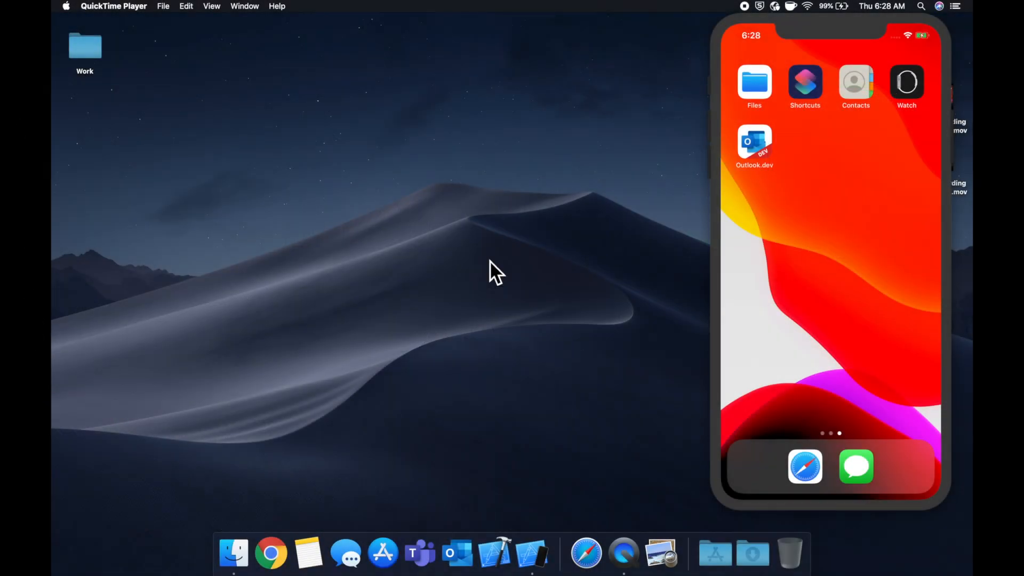
pyautogui.moveTo(496, 264)
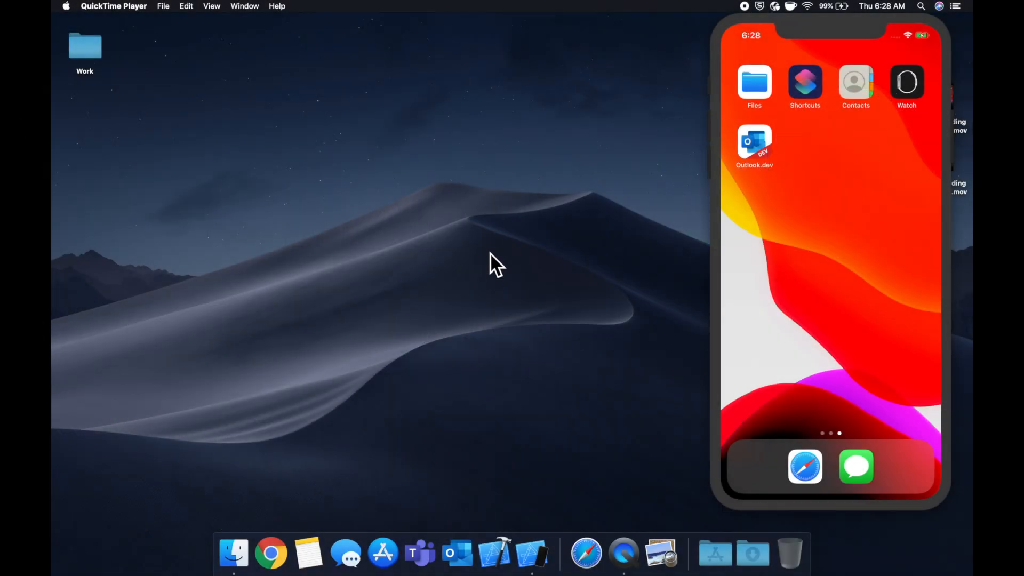
pyautogui.moveTo(503, 268)
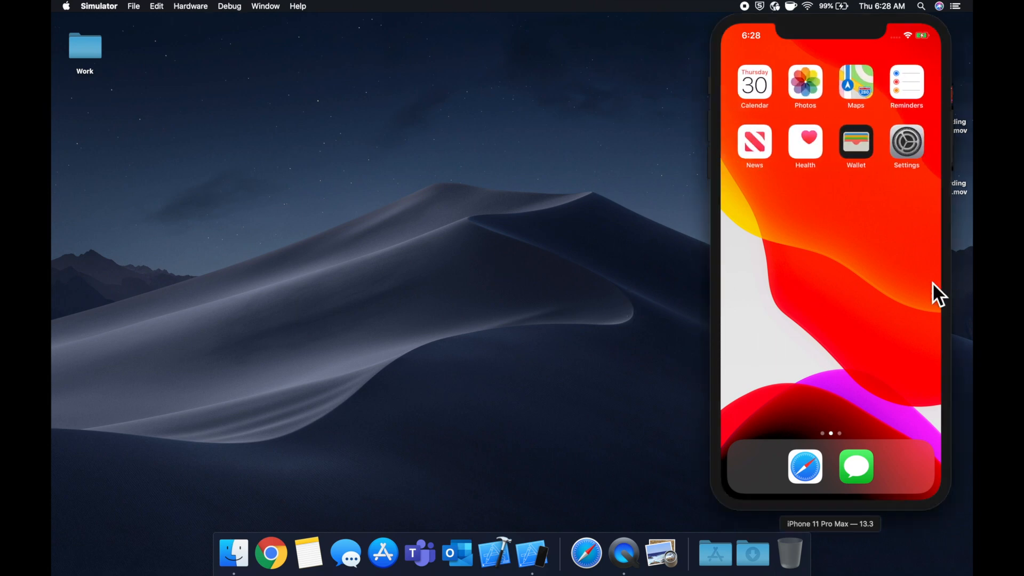
# - In Simulator Settings > Developer, turn Dark Appearance off to get light mode
pyautogui.click(907, 140)
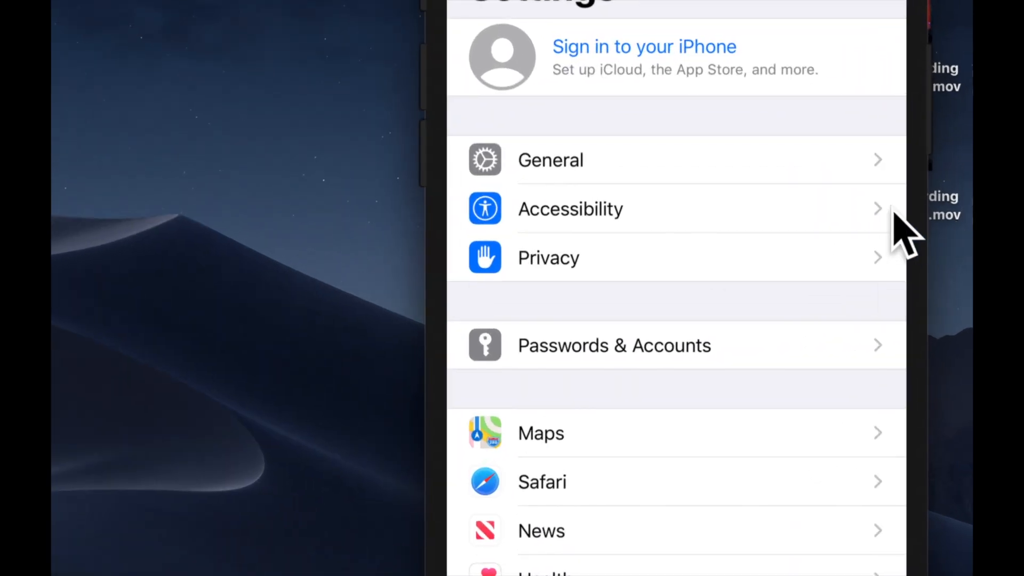
pyautogui.click(550, 160)
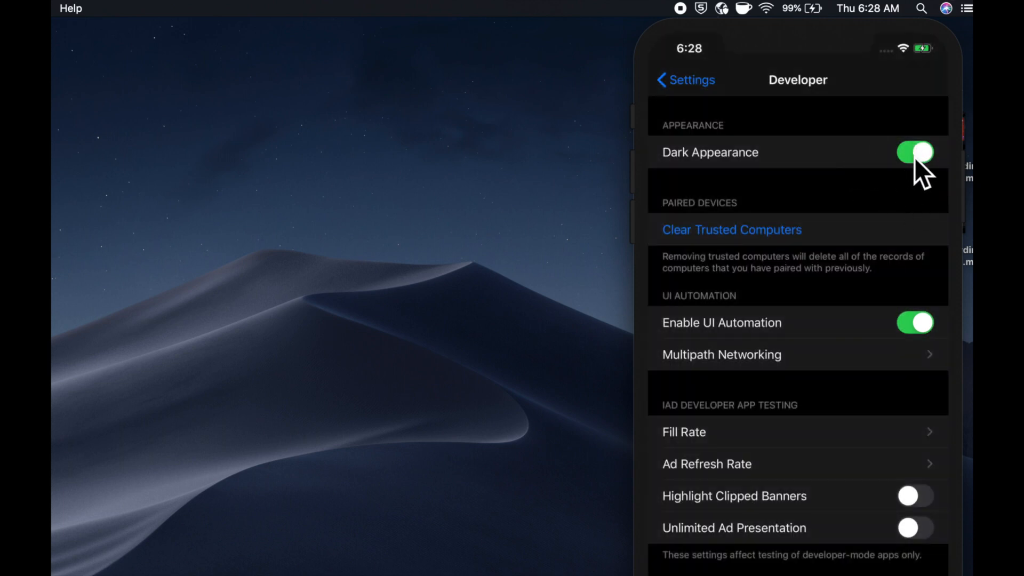
pyautogui.click(914, 152)
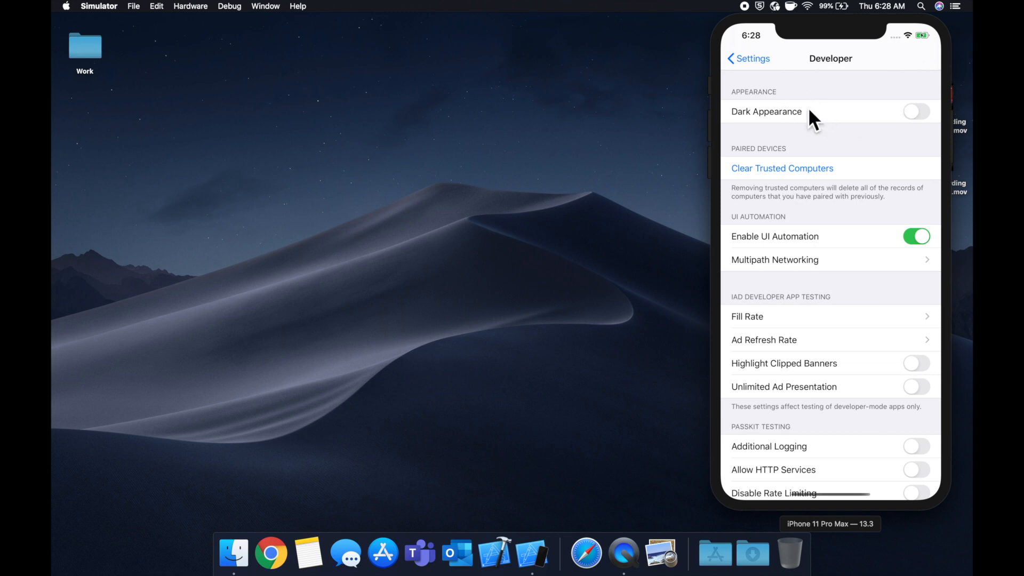
pyautogui.moveTo(718, 225)
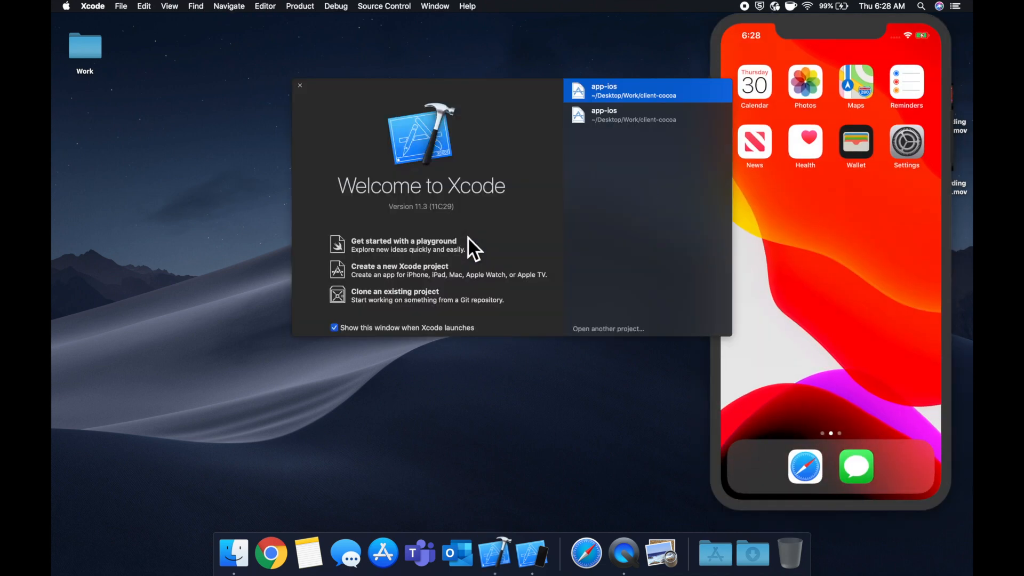
# - Create a Single View App project named 'Project' saved on the Desktop
pyautogui.click(399, 269)
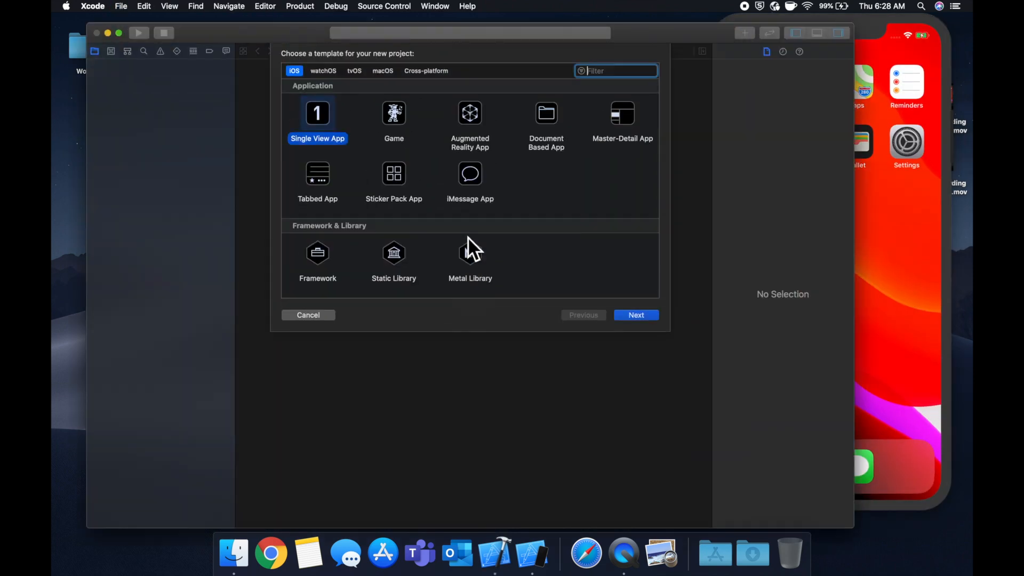
pyautogui.click(634, 315)
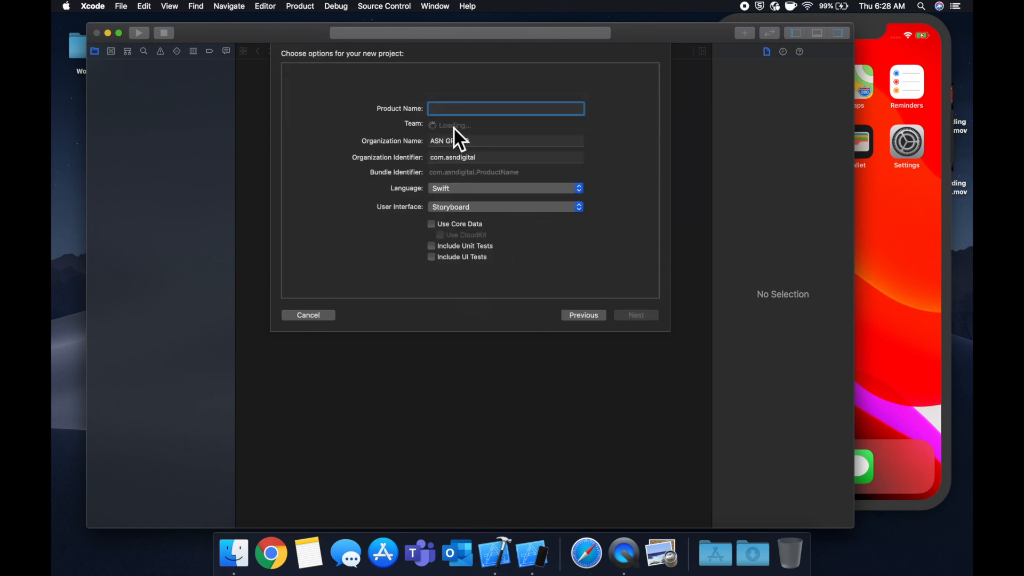
pyautogui.write('P')
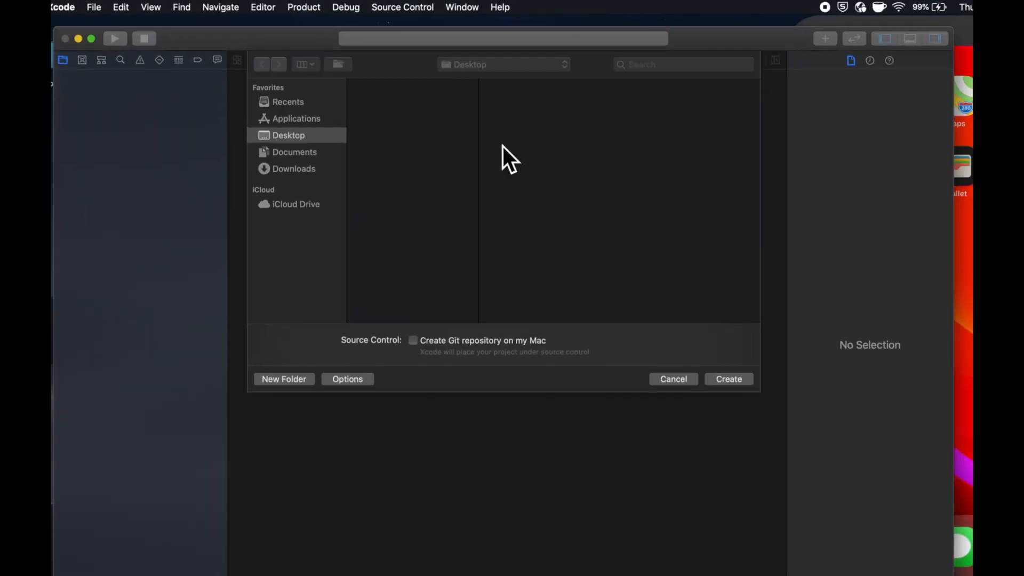
pyautogui.click(673, 379)
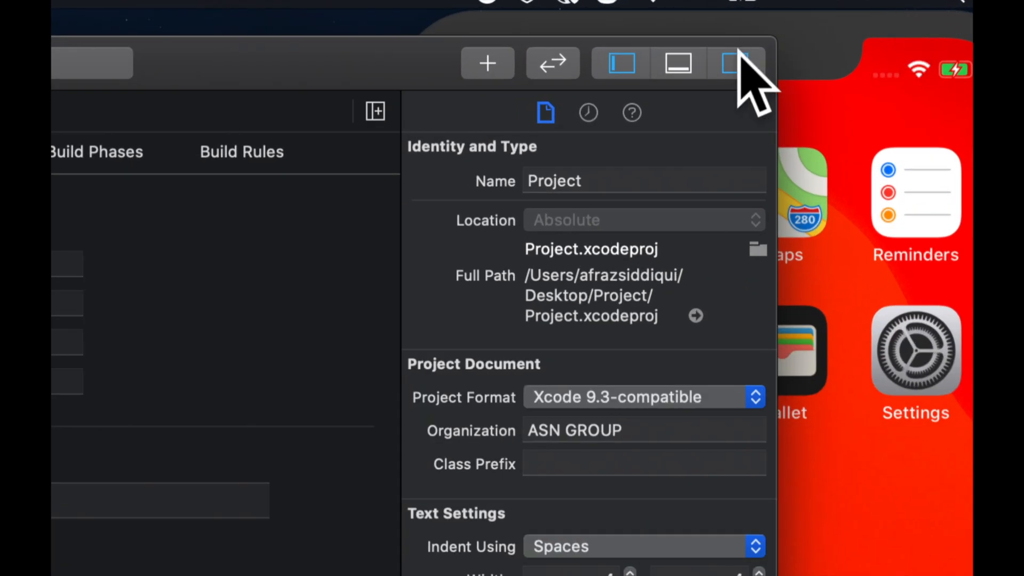
# - Hide the inspector panel and open ViewController.swift with Open Quickly
pyautogui.click(737, 64)
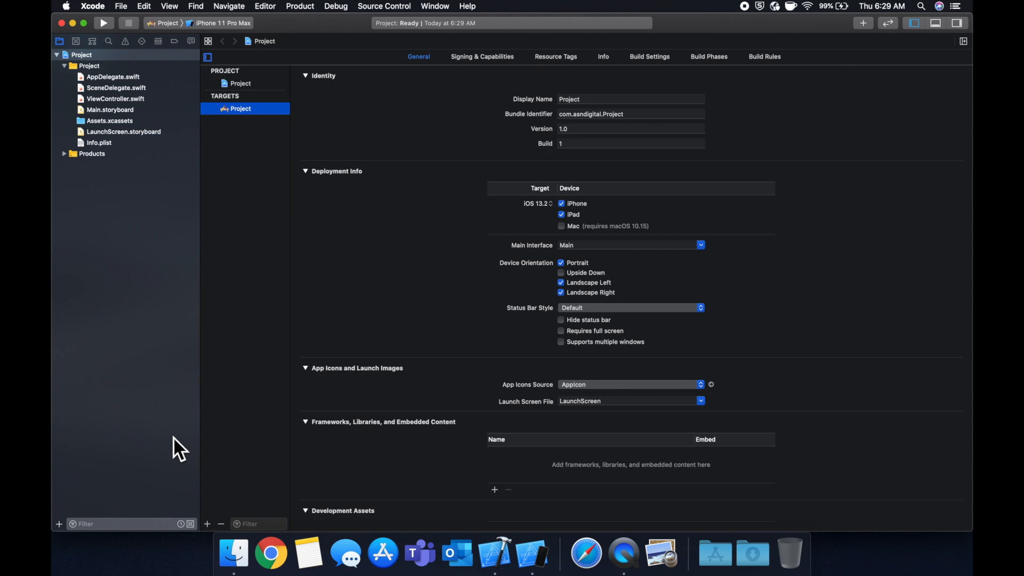
pyautogui.moveTo(245, 320)
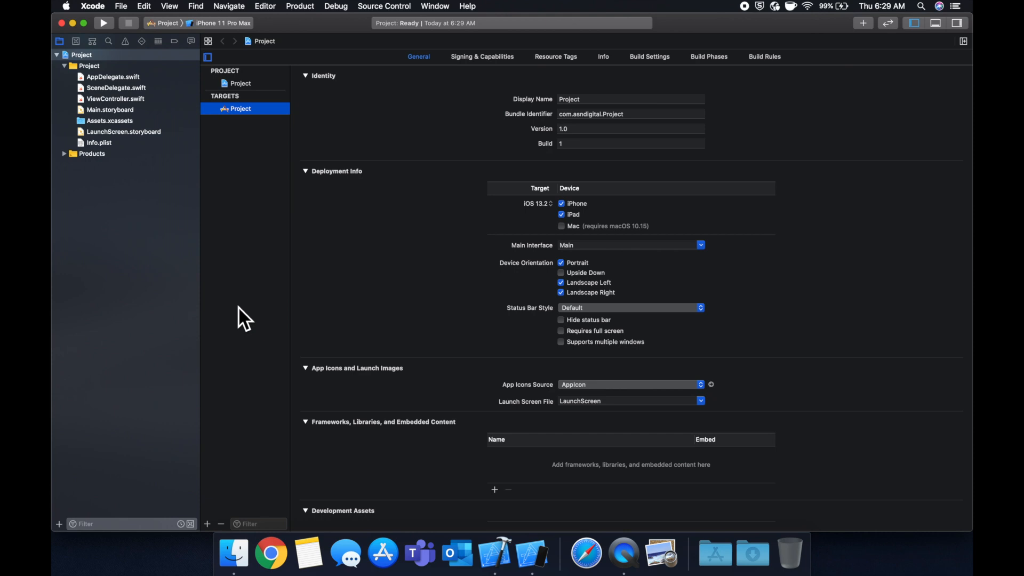
pyautogui.press('cmd+shift+o')
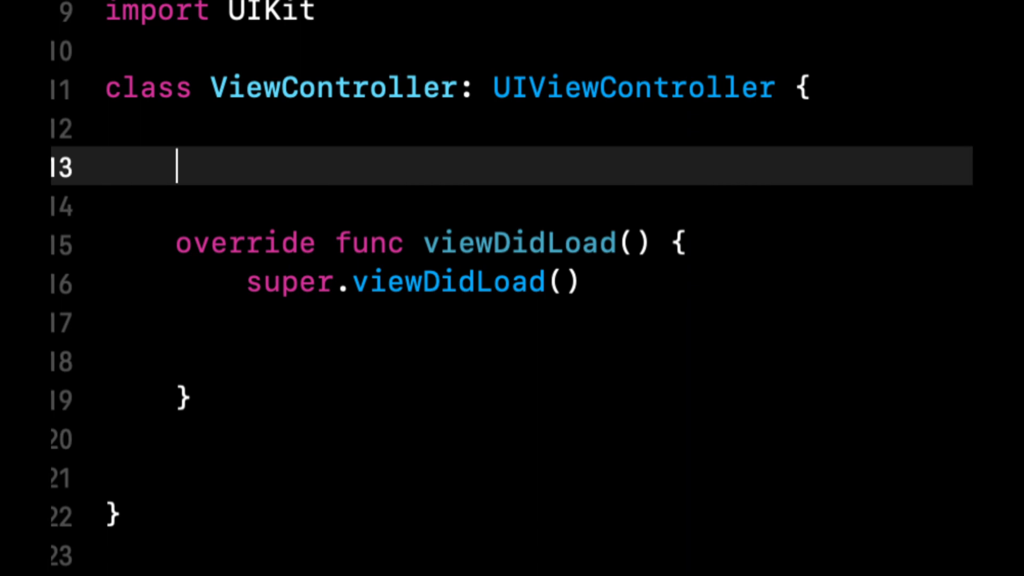
pyautogui.write('@ibout')
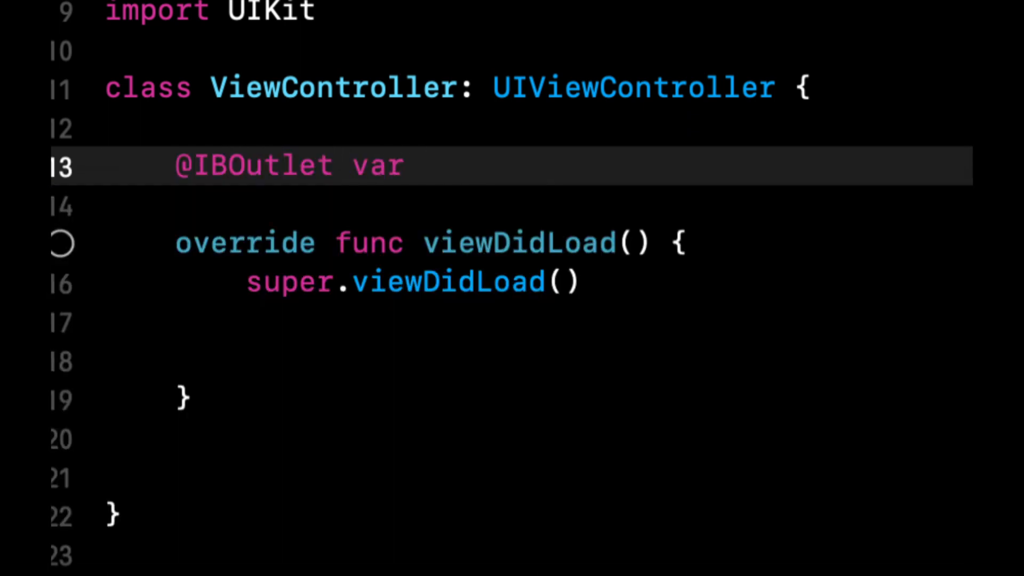
pyautogui.write('mySwitch')
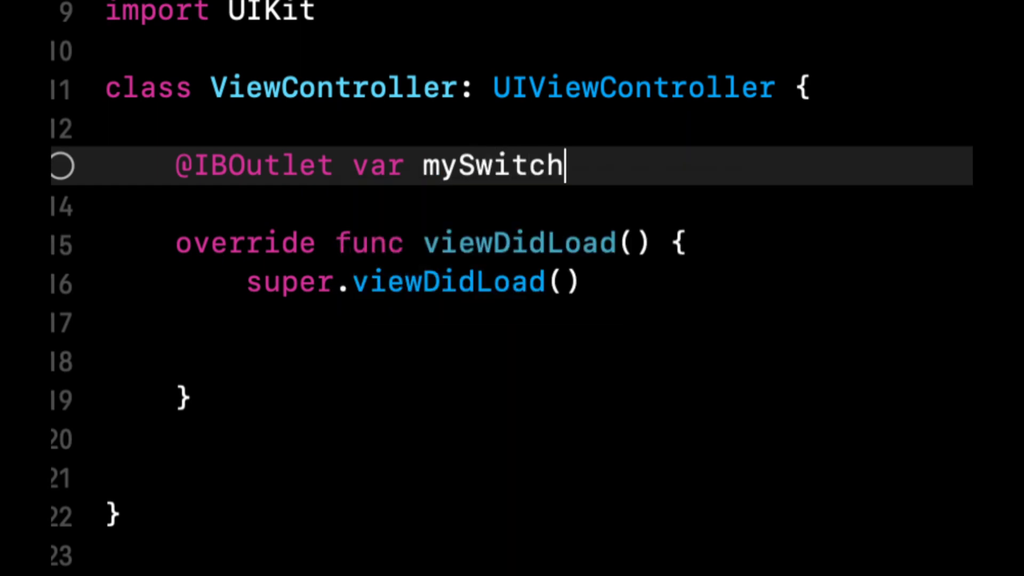
pyautogui.write('switc')
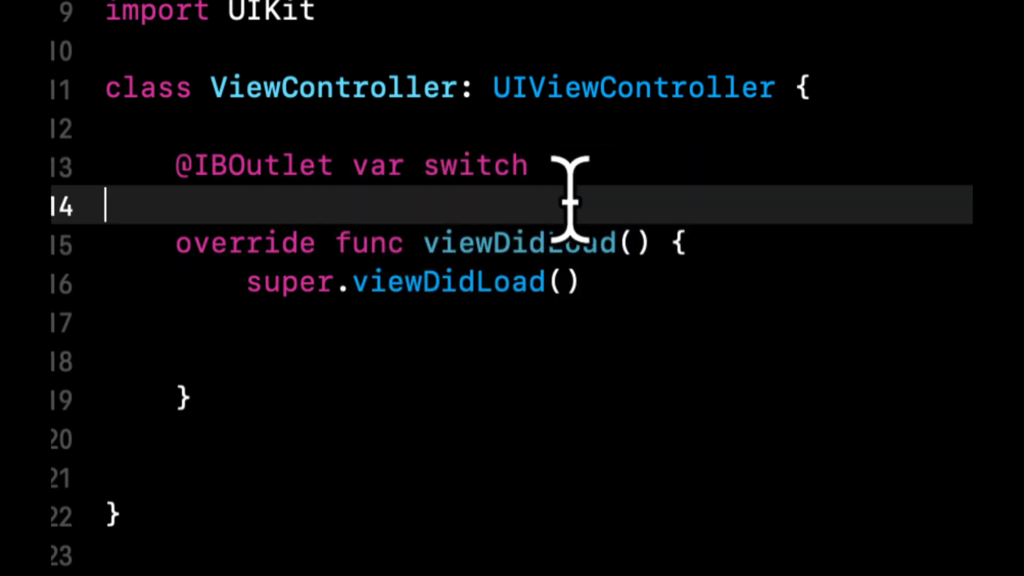
pyautogui.doubleClick(475, 164)
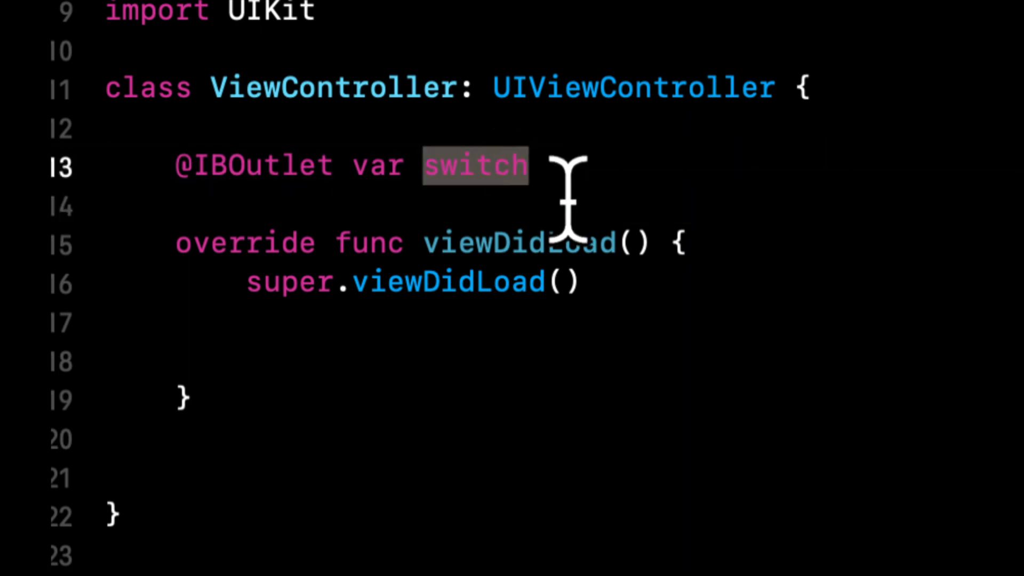
pyautogui.write('mySwitch:')
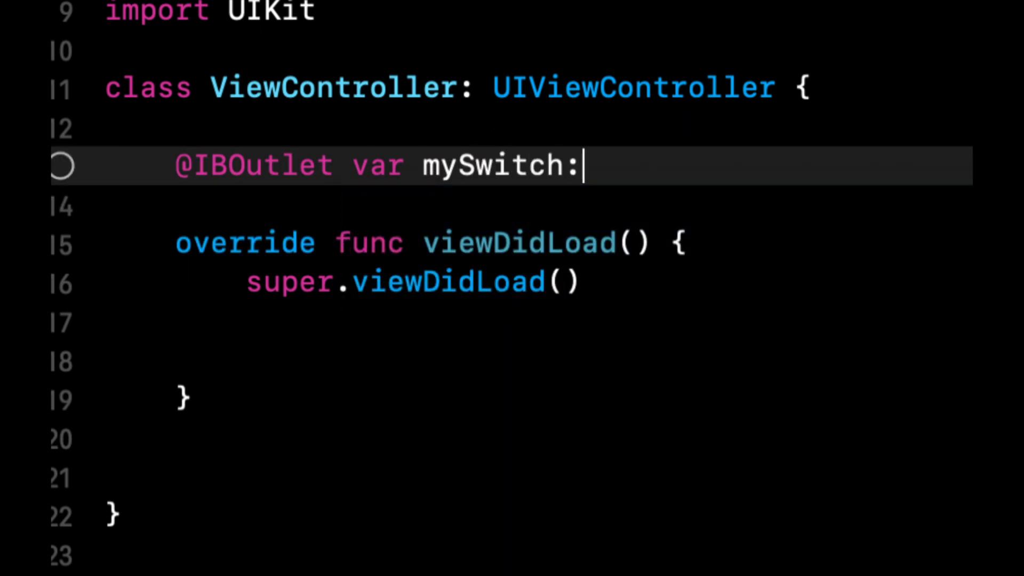
pyautogui.write('UISwitch!')
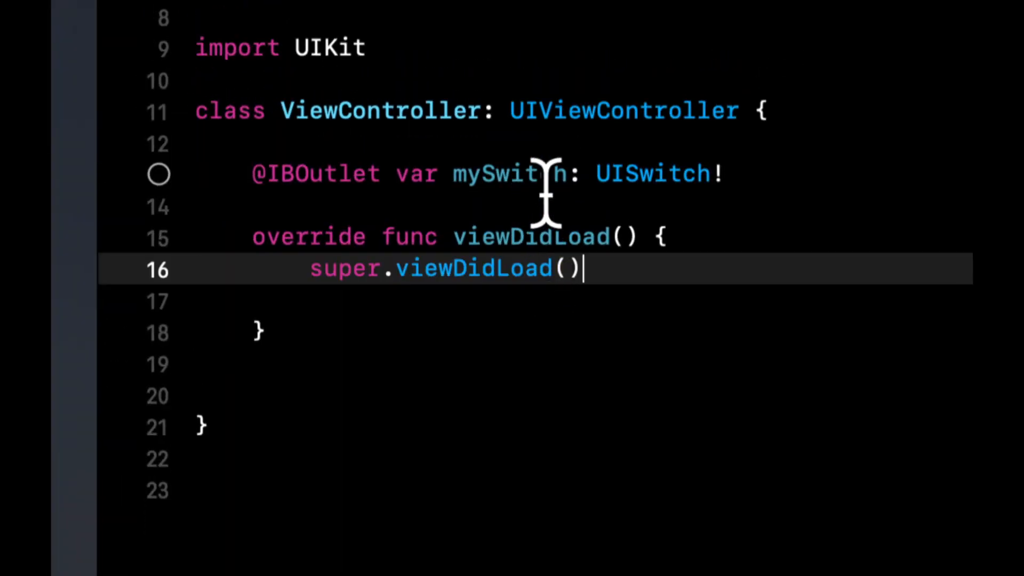
pyautogui.click(264, 331)
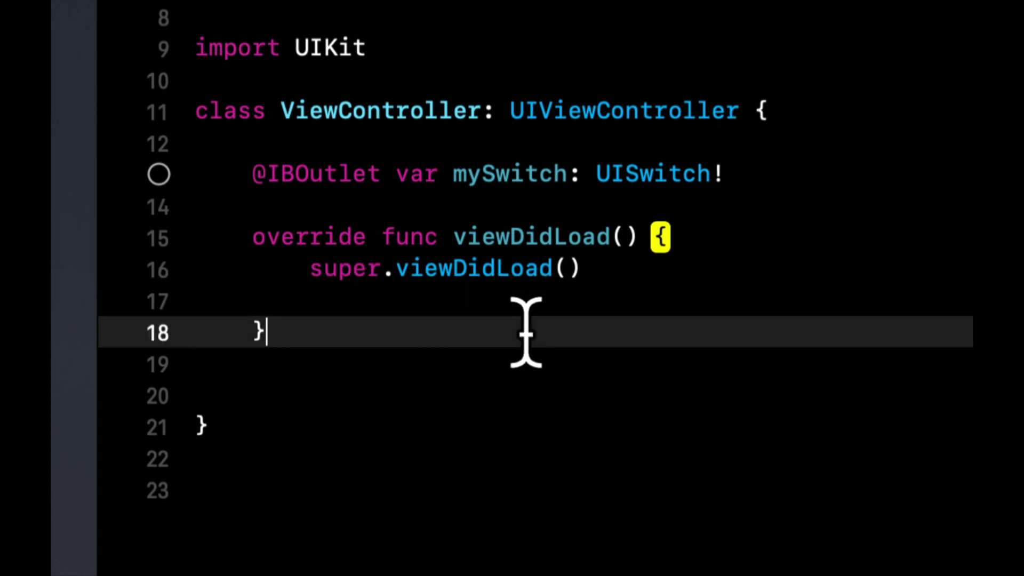
pyautogui.write('@')
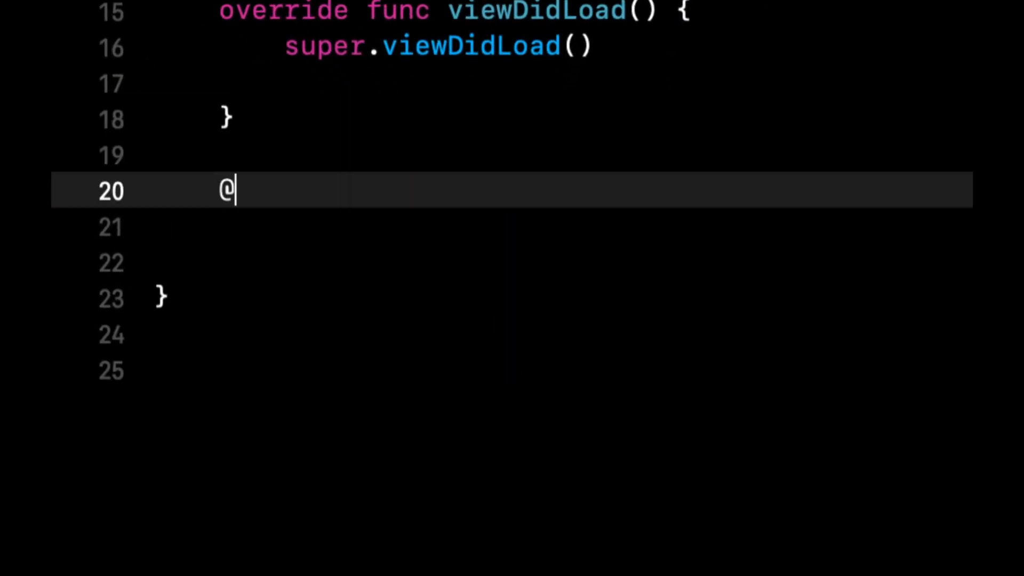
pyautogui.write('IBAction fu')
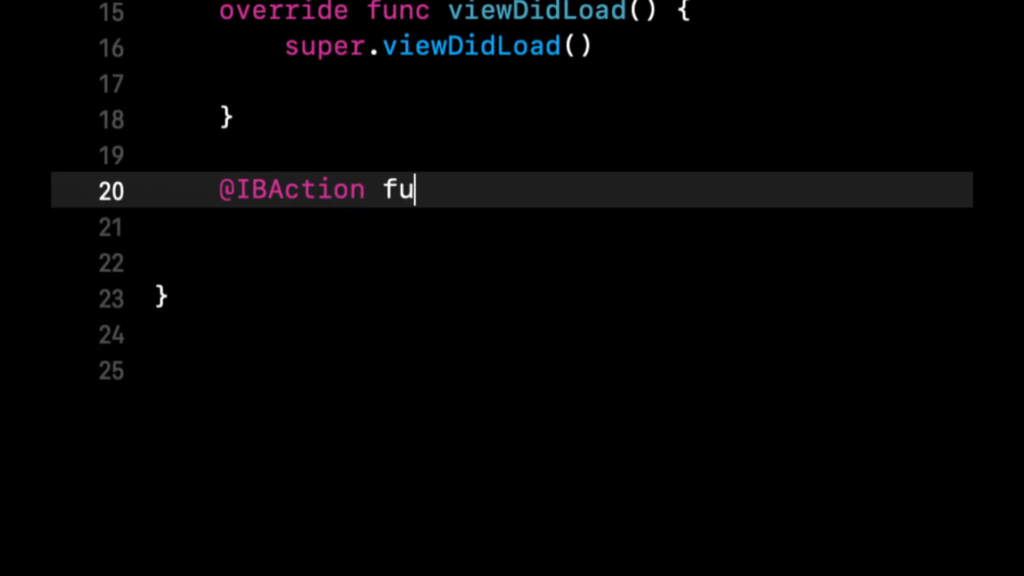
pyautogui.write('nc')
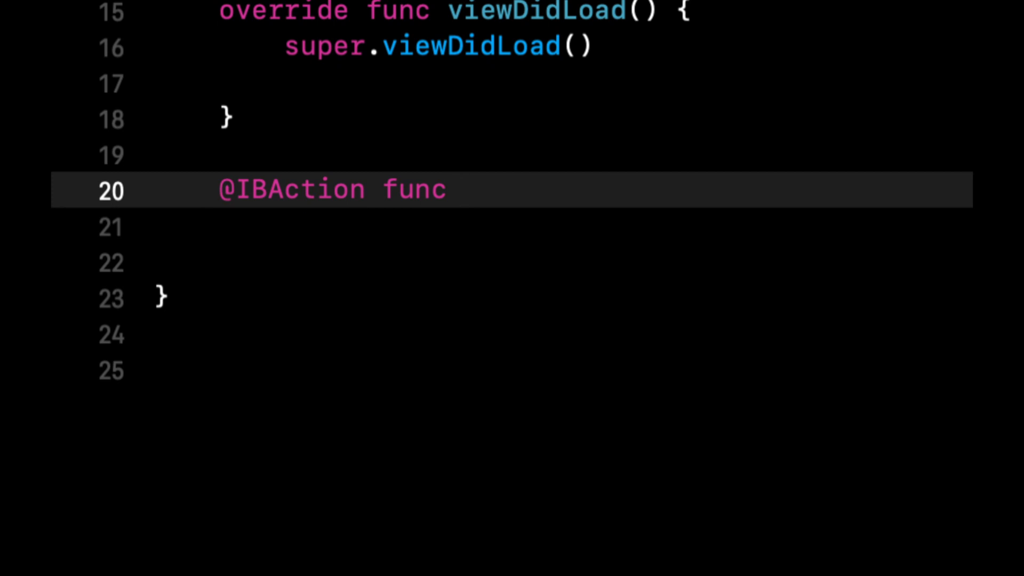
pyautogui.write('s')
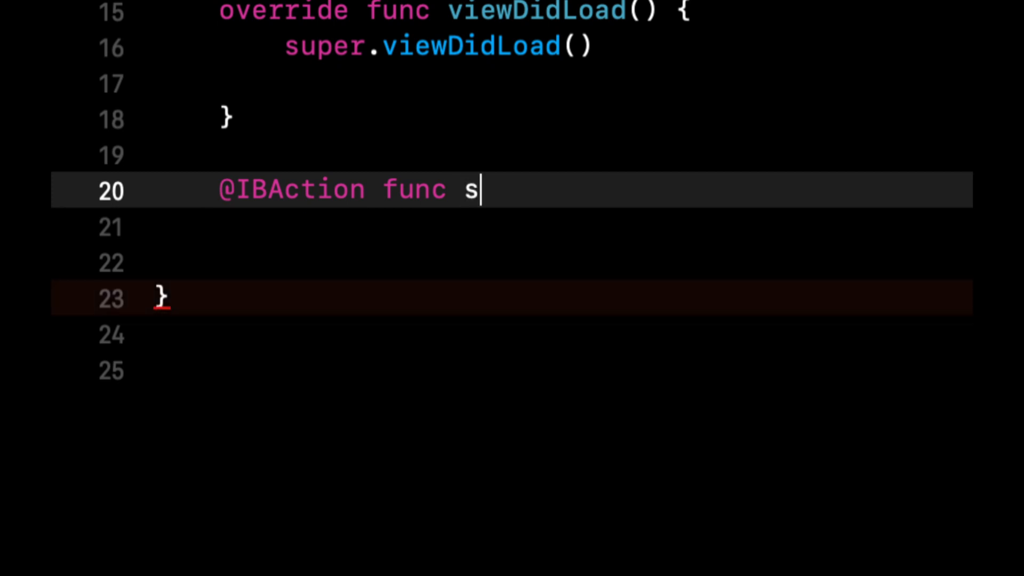
pyautogui.write('witchDidChange(')
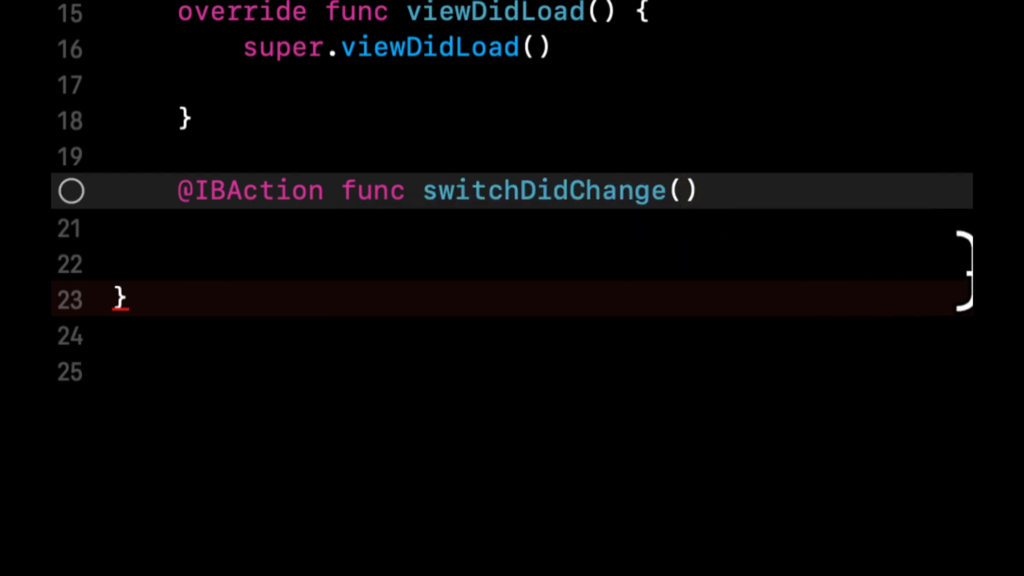
pyautogui.write('_ sender: UISwitch')
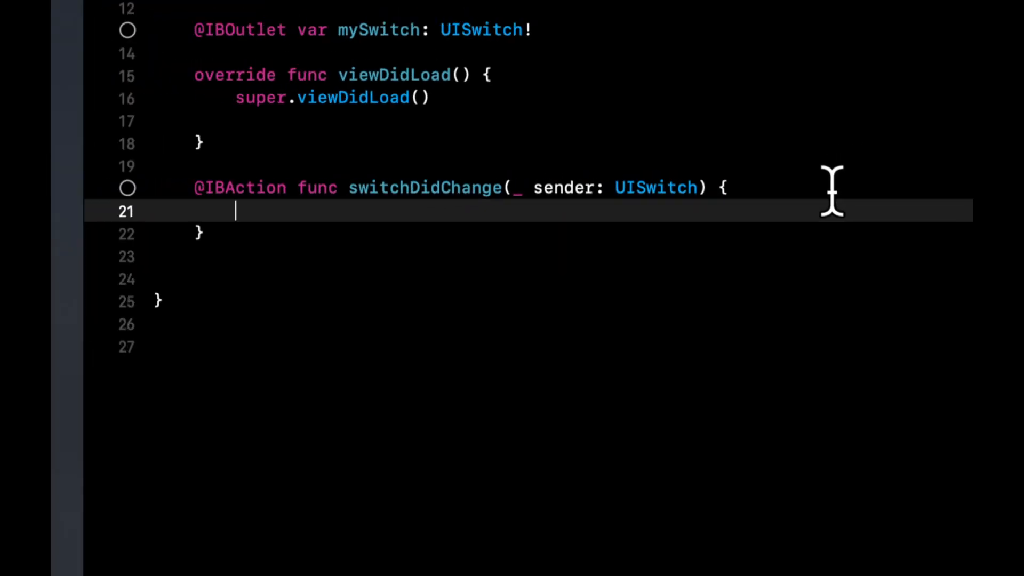
pyautogui.moveTo(307, 221)
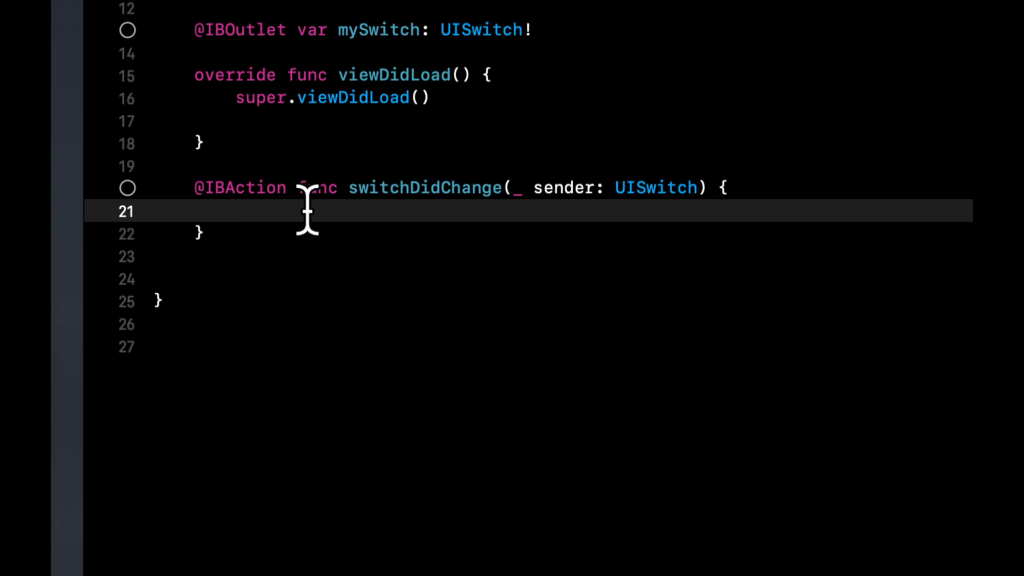
pyautogui.moveTo(587, 187)
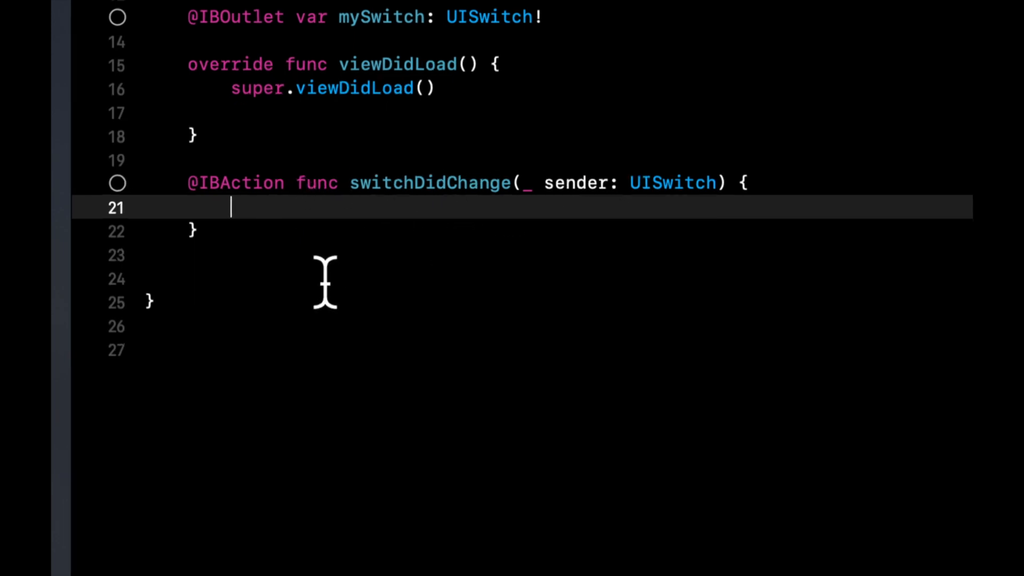
# - Inside switchDidChange, add if sender.isOn setting view.backgroundColor = .red, plus an else branch
pyautogui.write('if swi')
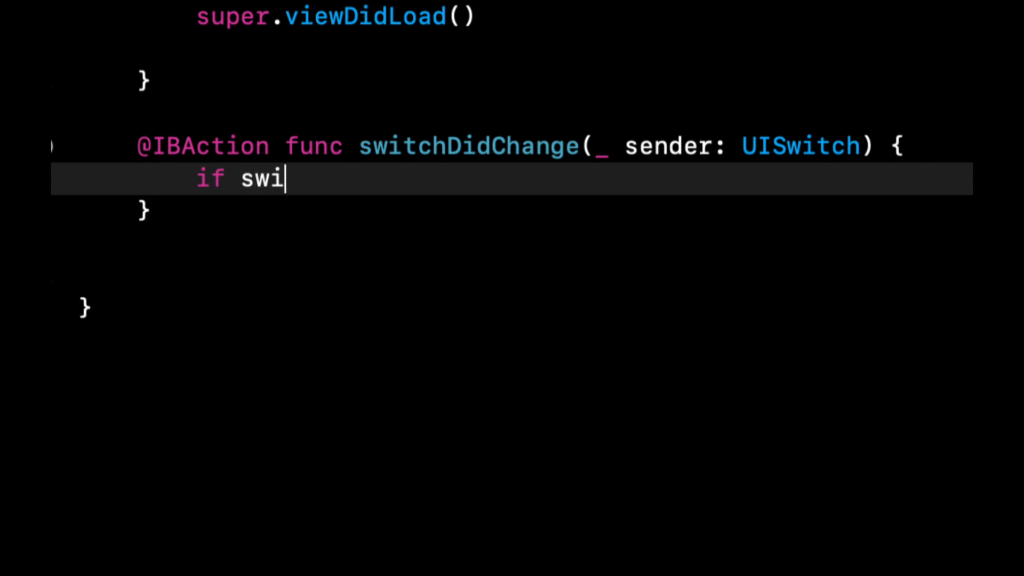
pyautogui.write('t')
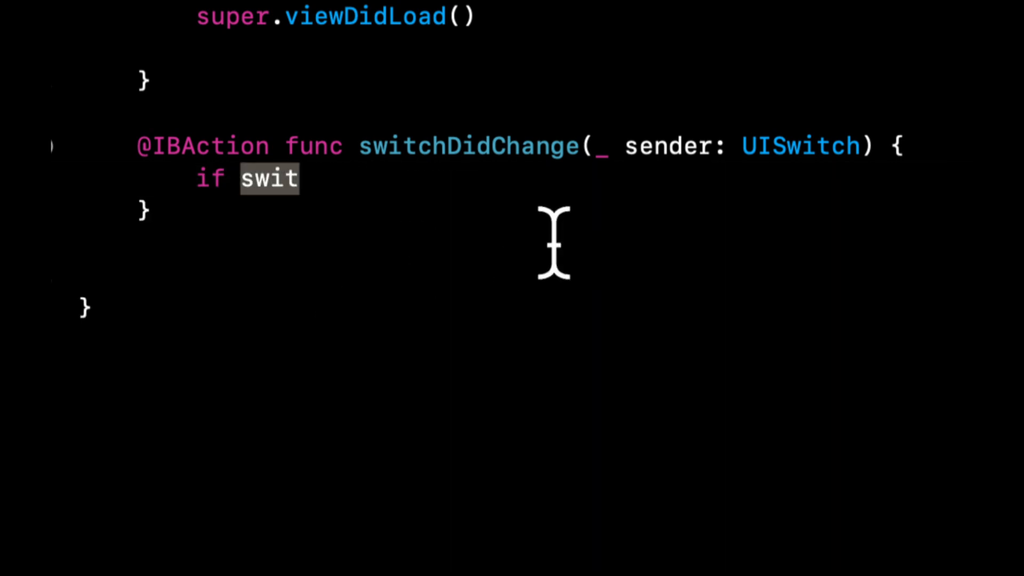
pyautogui.write('sender')
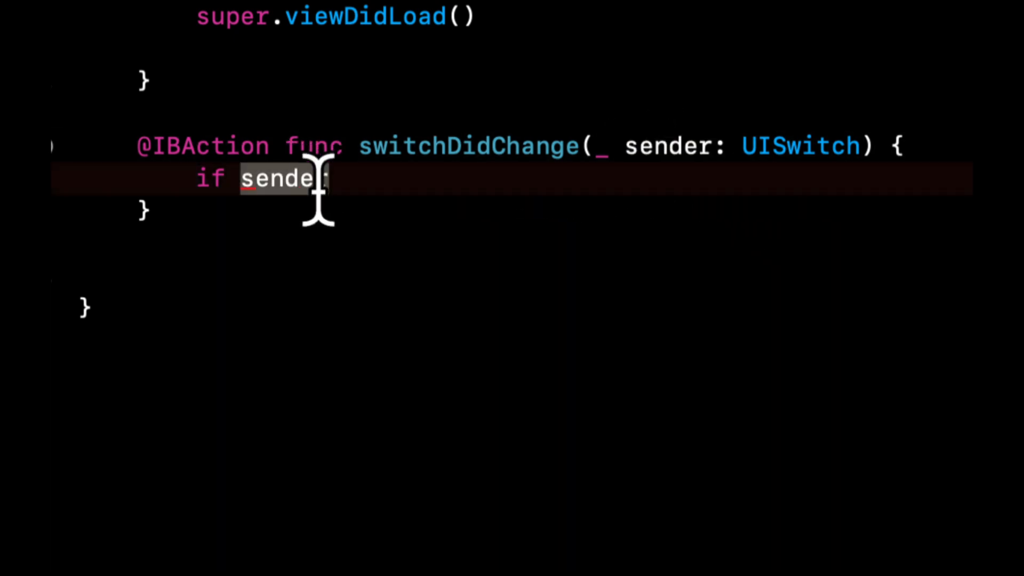
pyautogui.write('.isOn {')
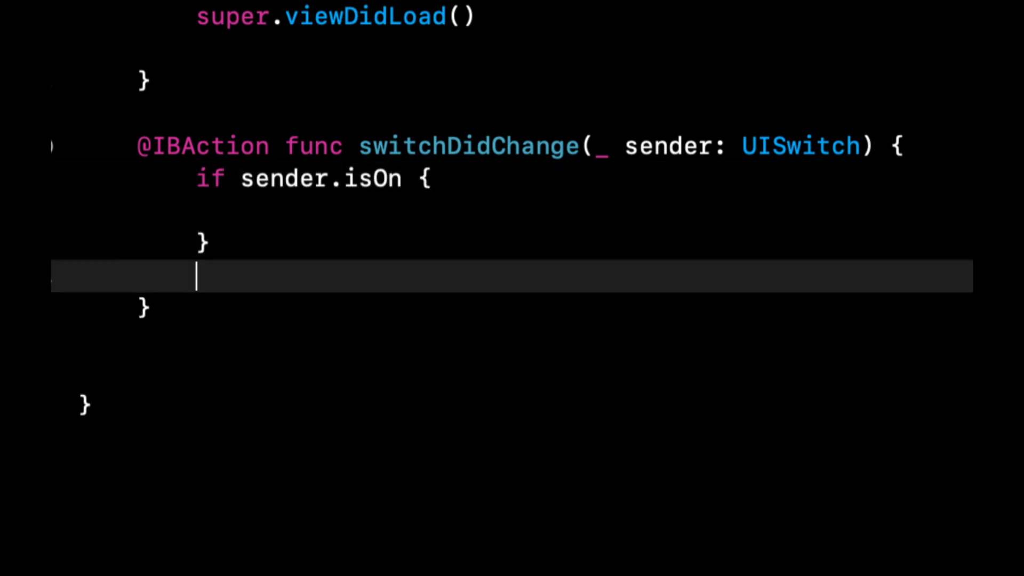
pyautogui.write('else {')
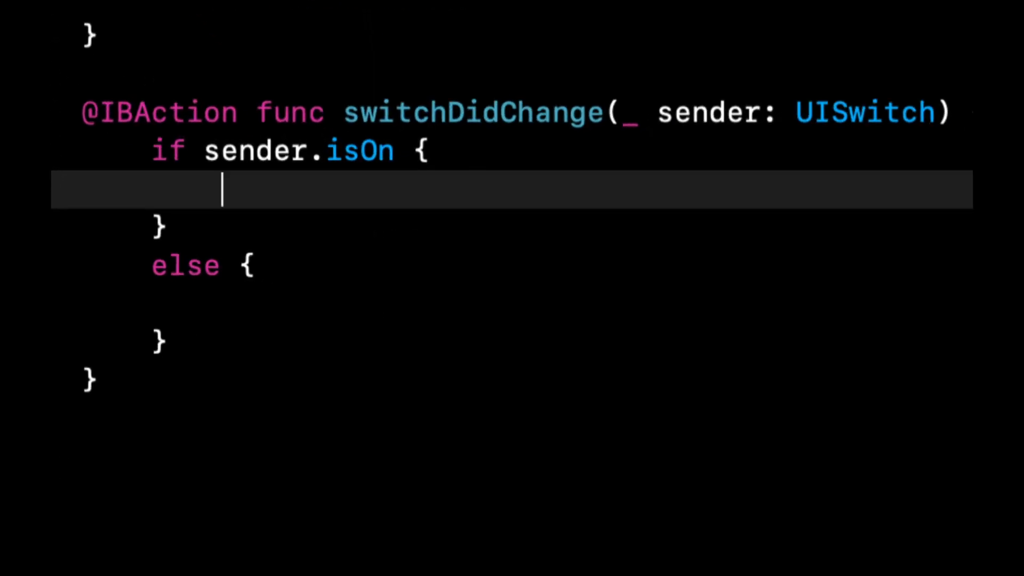
pyautogui.write('view.backgroundColor')
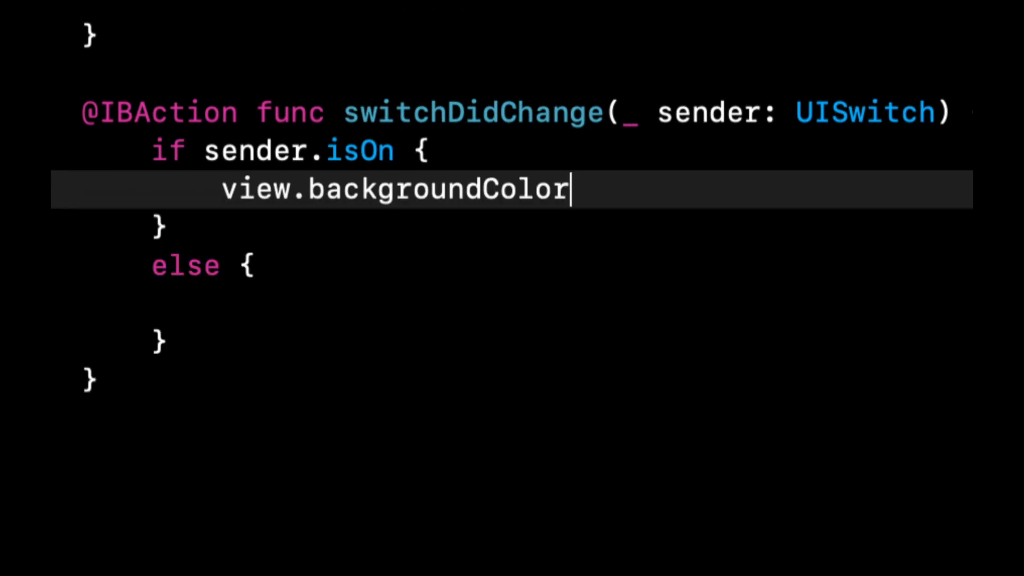
pyautogui.write('= .red')
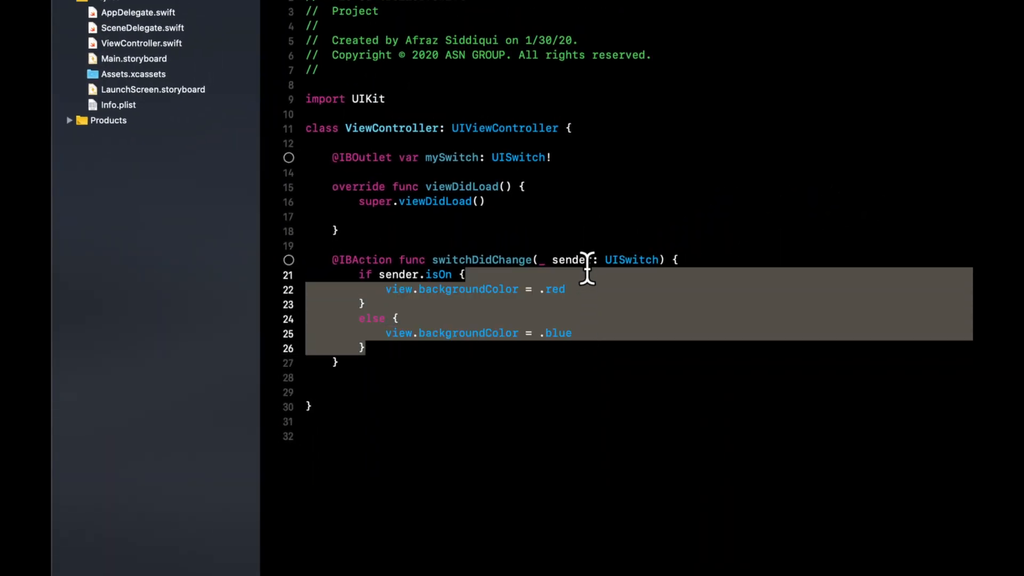
pyautogui.click(463, 274)
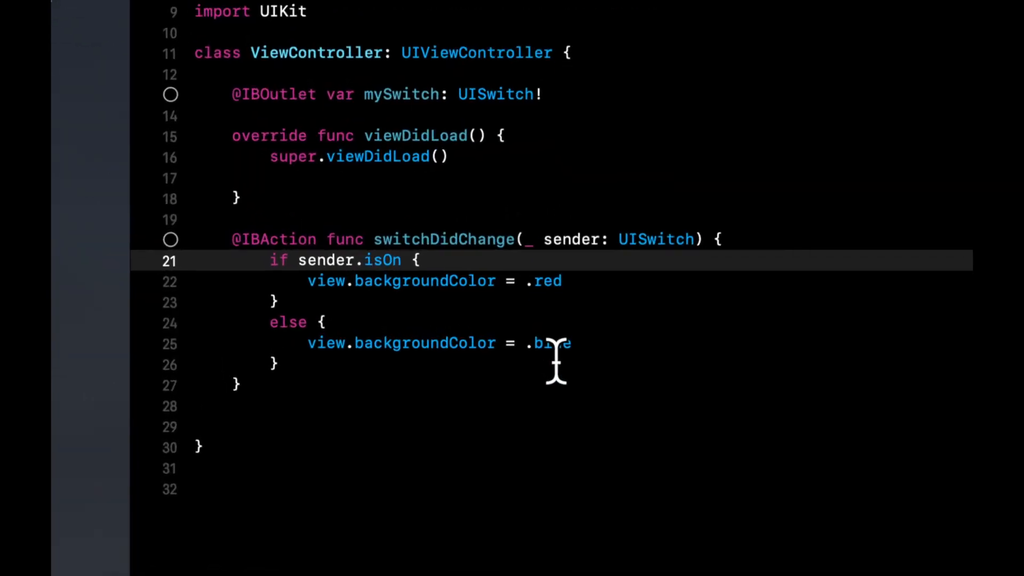
pyautogui.scroll(-3)
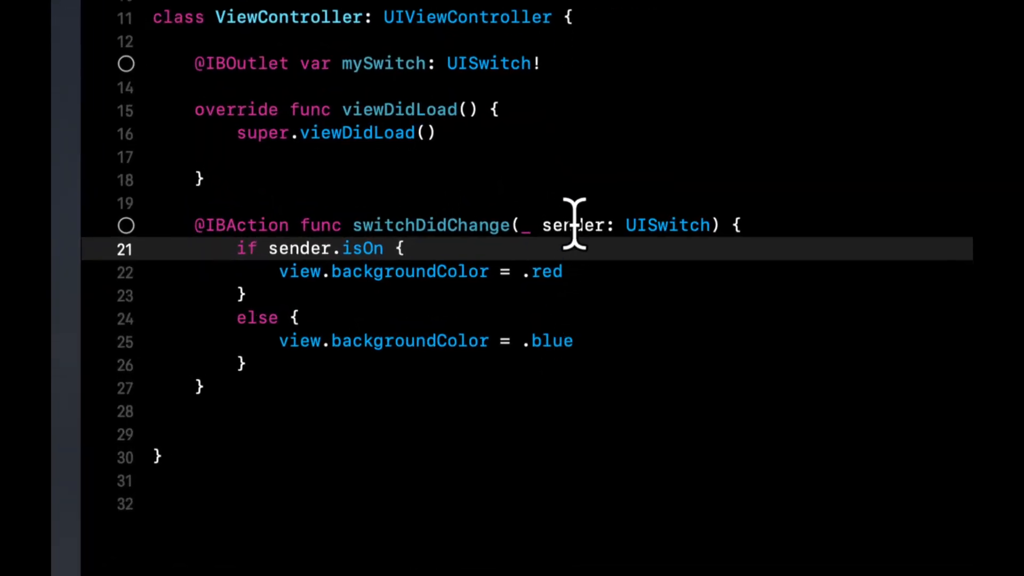
pyautogui.doubleClick(573, 225)
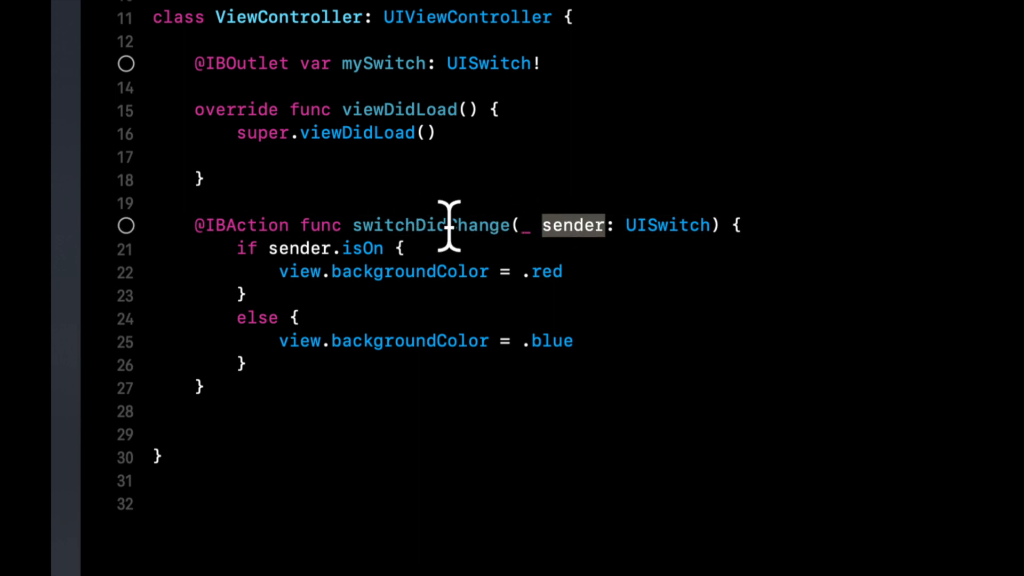
pyautogui.moveTo(673, 235)
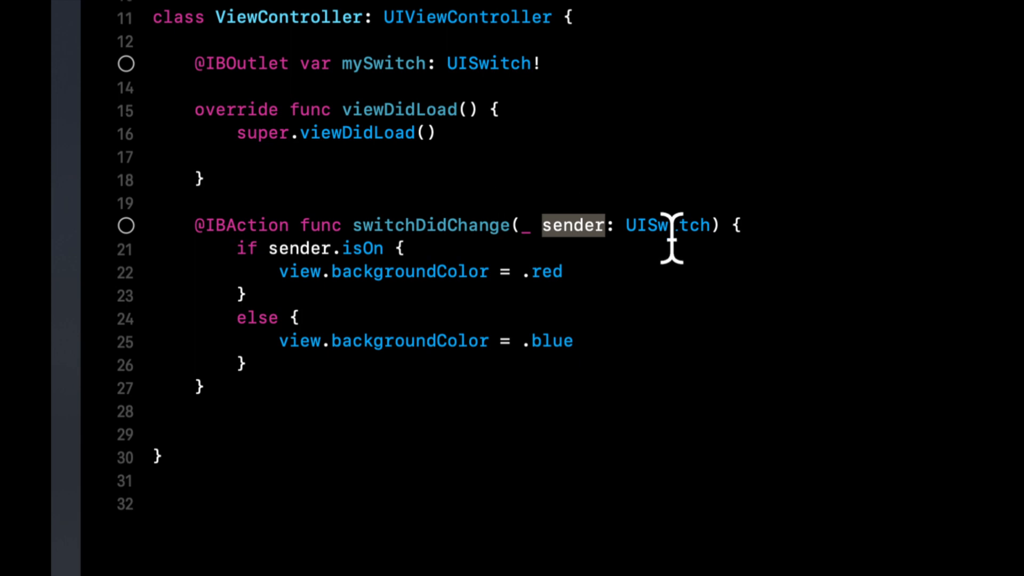
pyautogui.doubleClick(382, 63)
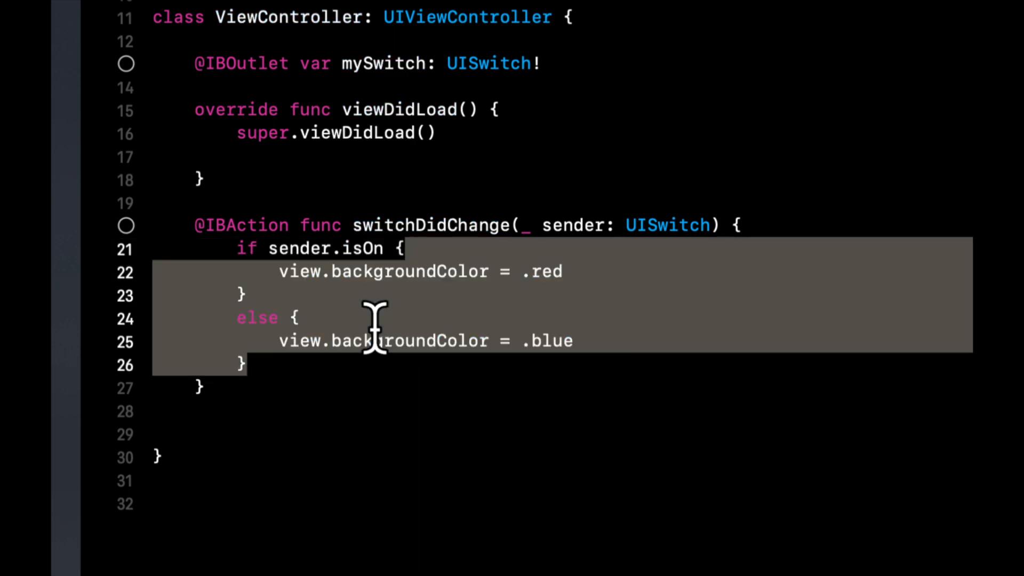
pyautogui.click(300, 318)
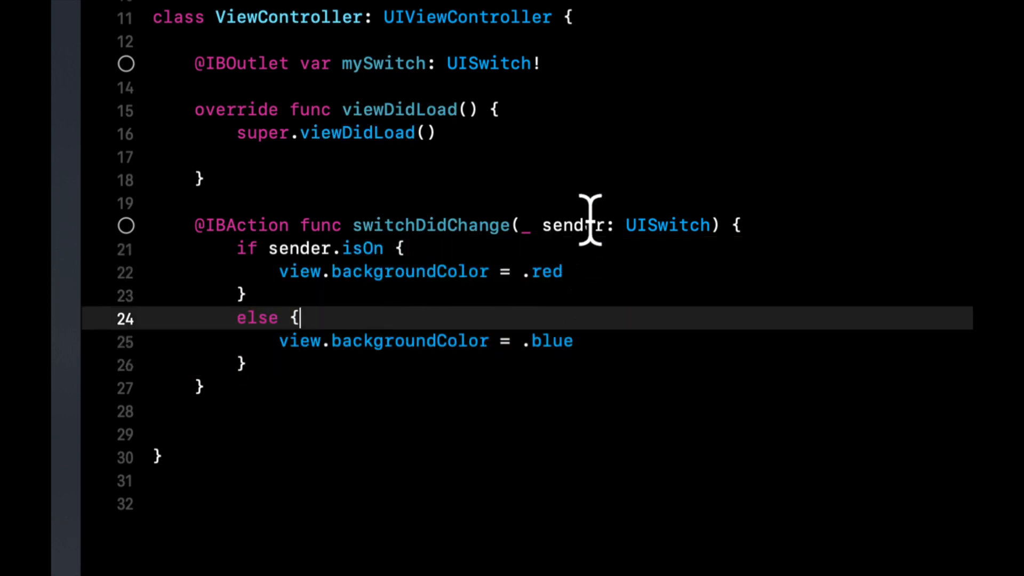
pyautogui.doubleClick(573, 224)
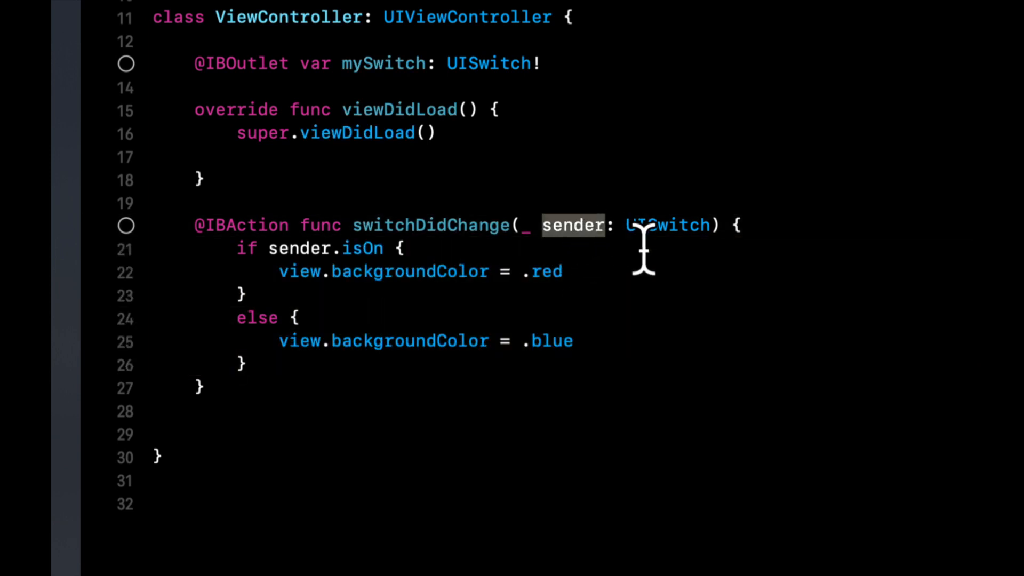
pyautogui.moveTo(643, 261)
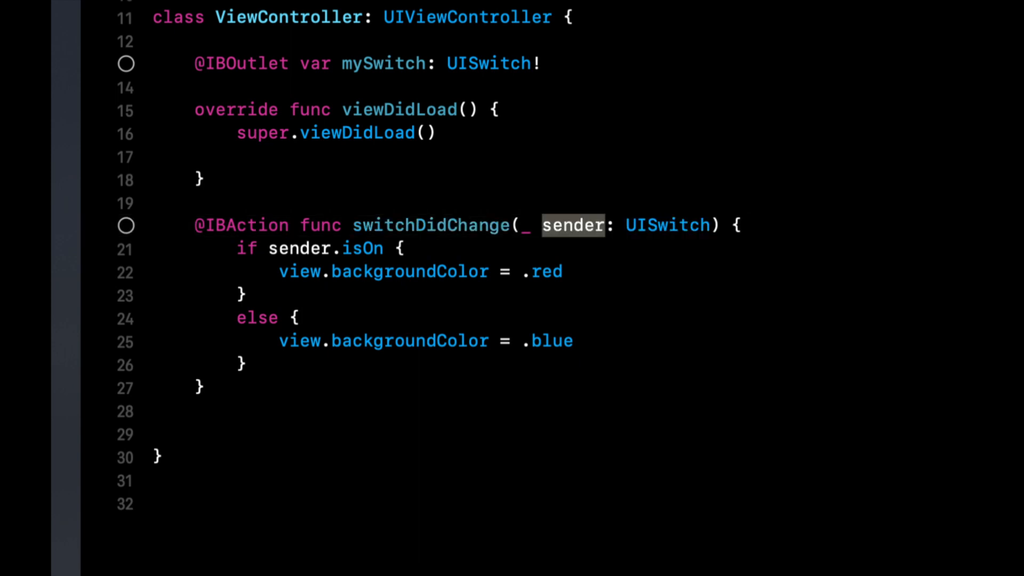
pyautogui.doubleClick(246, 225)
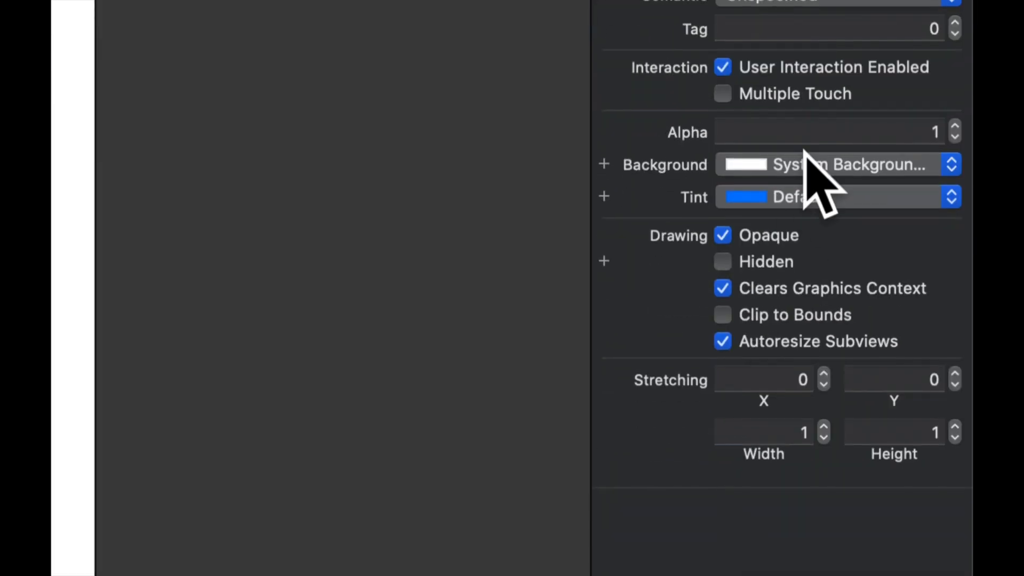
# - Make the view background black, add a switch, and center it horizontally and vertically
pyautogui.click(951, 164)
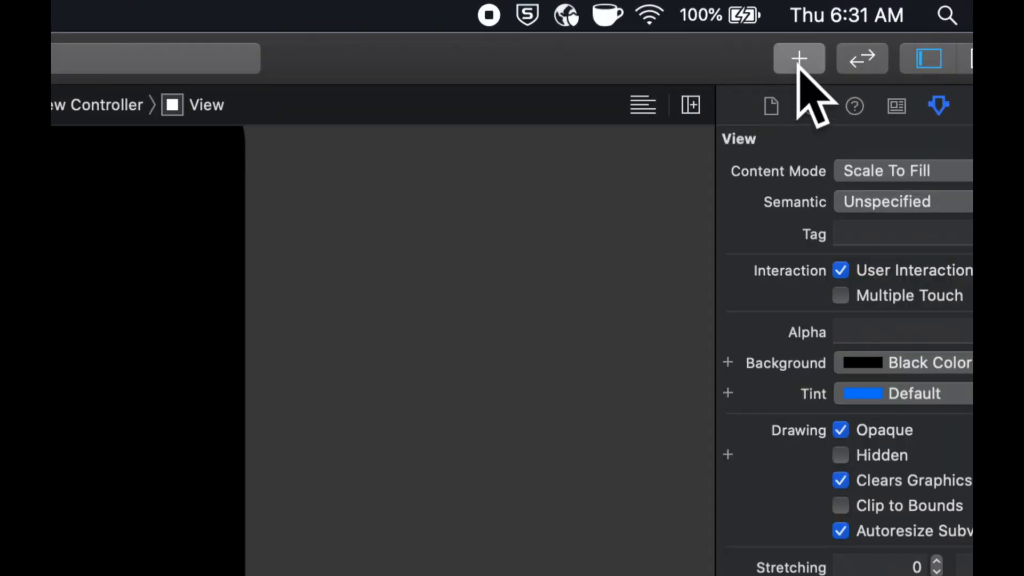
pyautogui.click(798, 59)
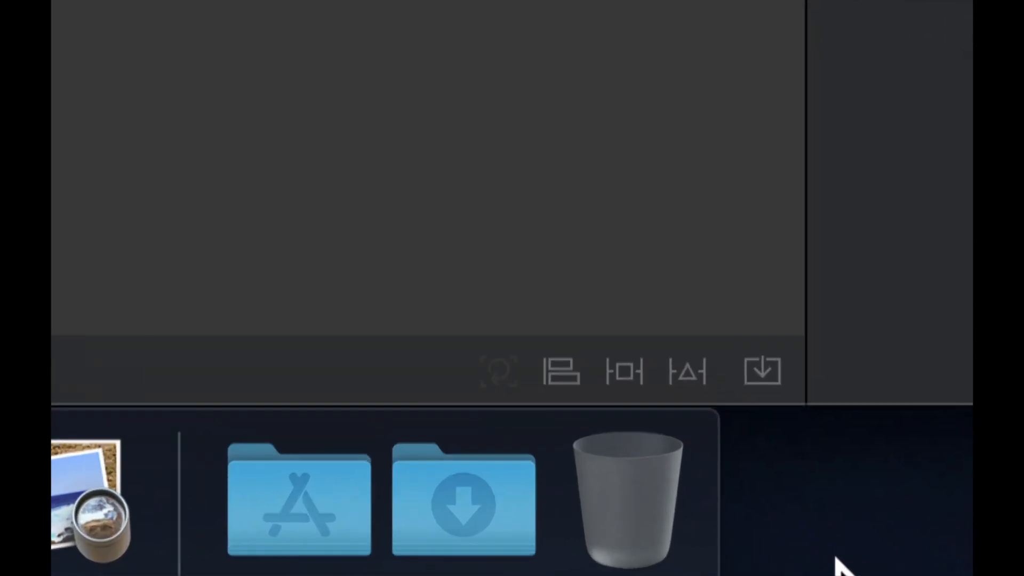
pyautogui.click(558, 372)
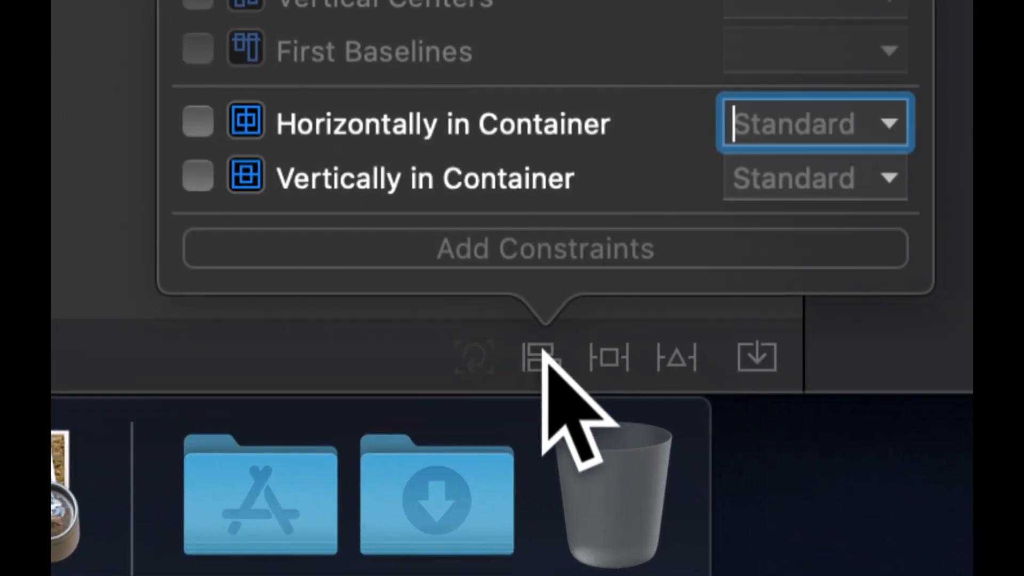
pyautogui.moveTo(506, 163)
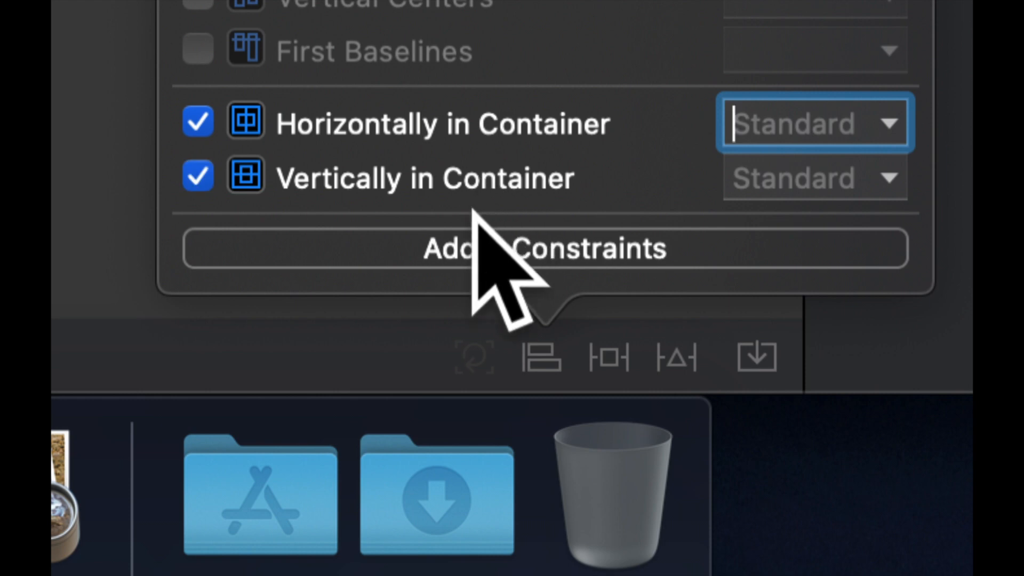
pyautogui.click(533, 248)
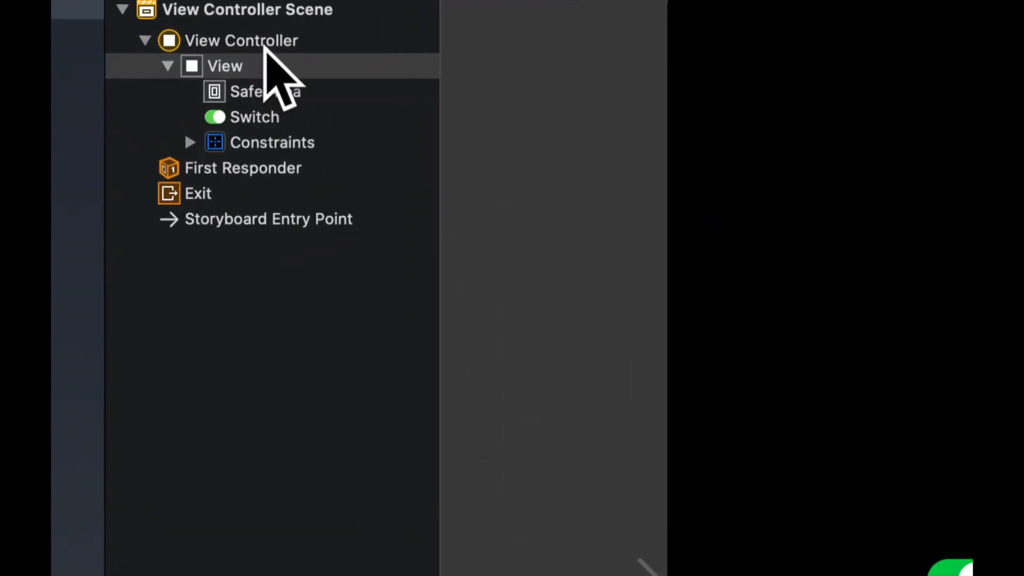
# - Right-click View Controller in the outline to show its connections, including switchDidChange:
pyautogui.rightClick(240, 40)
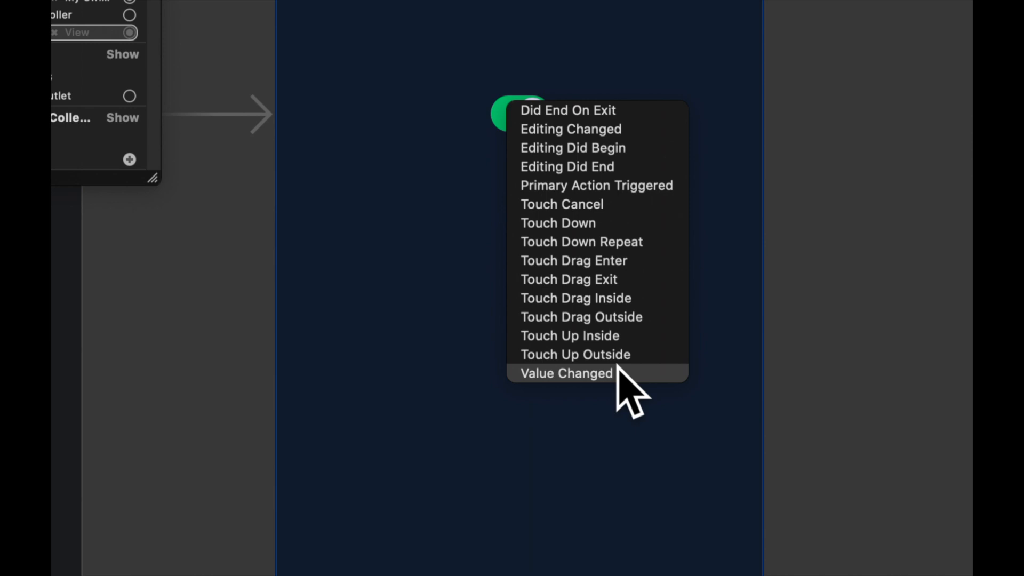
pyautogui.moveTo(640, 353)
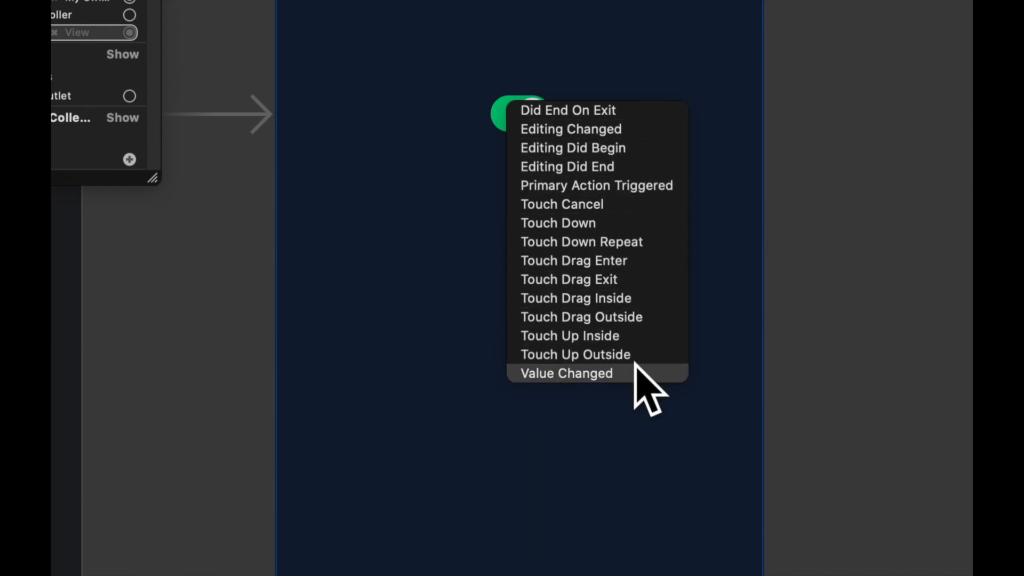
pyautogui.moveTo(660, 195)
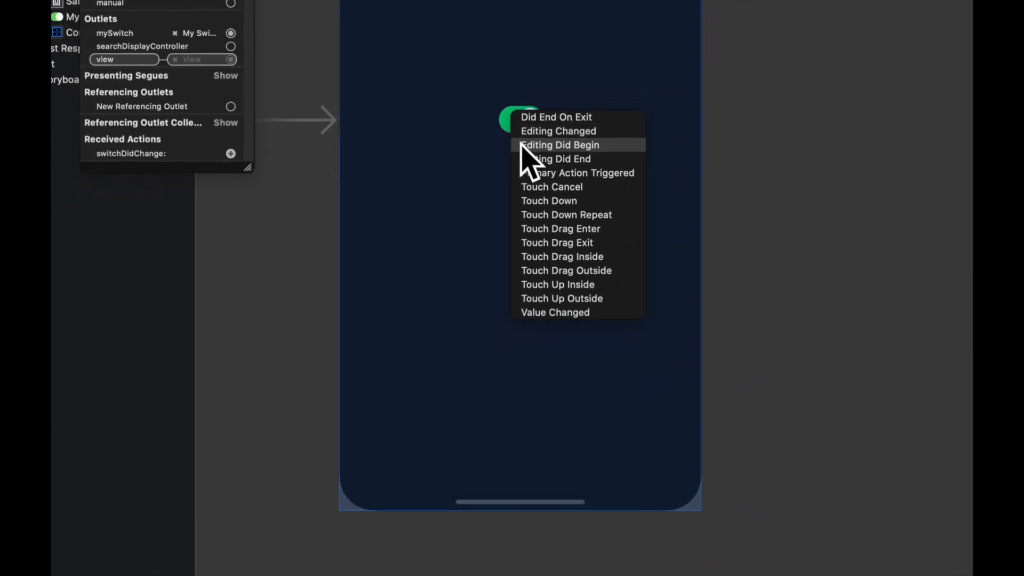
pyautogui.moveTo(483, 268)
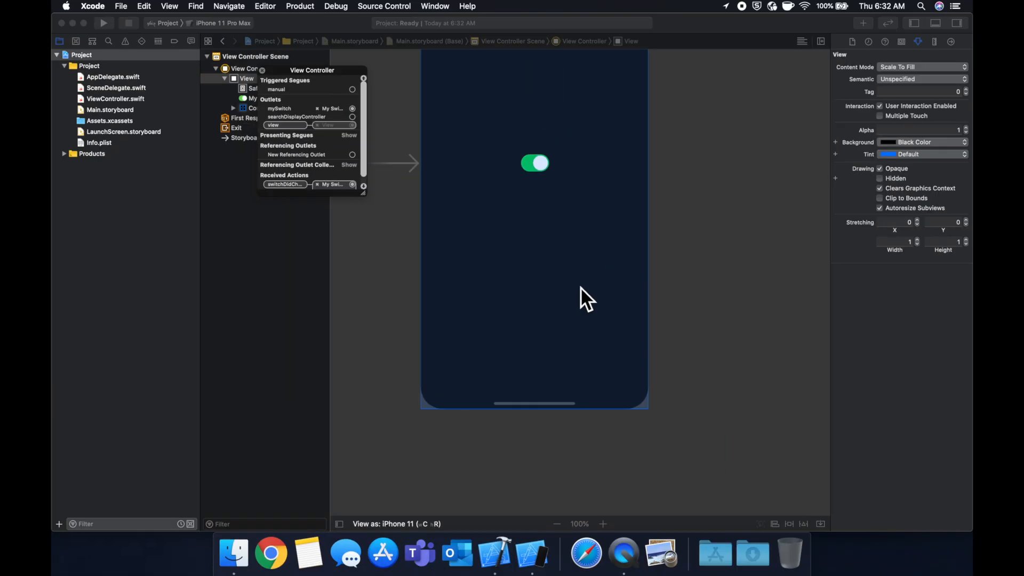
# - Select the switch and set its State to Off in the Attributes inspector
pyautogui.click(534, 163)
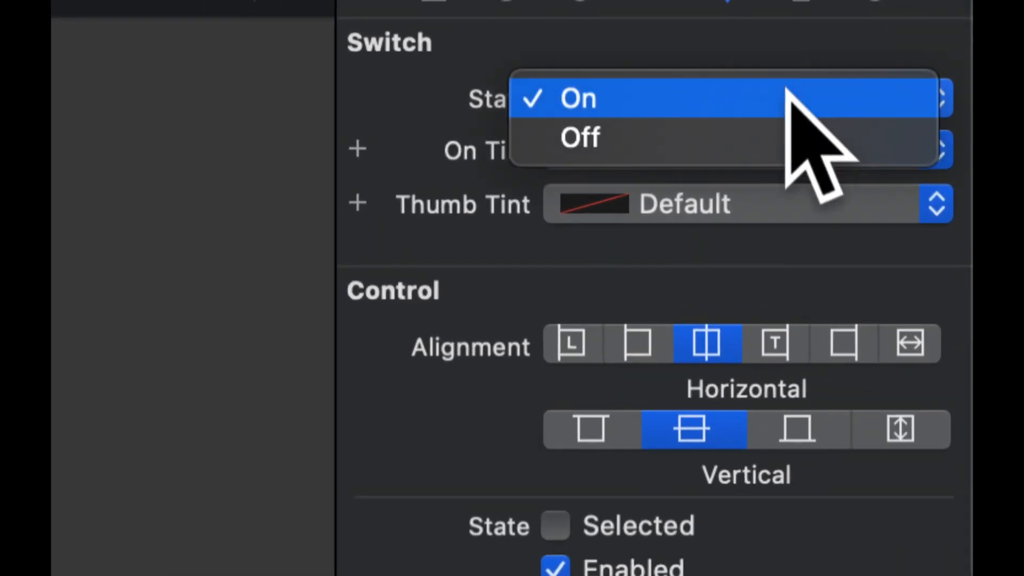
pyautogui.click(580, 137)
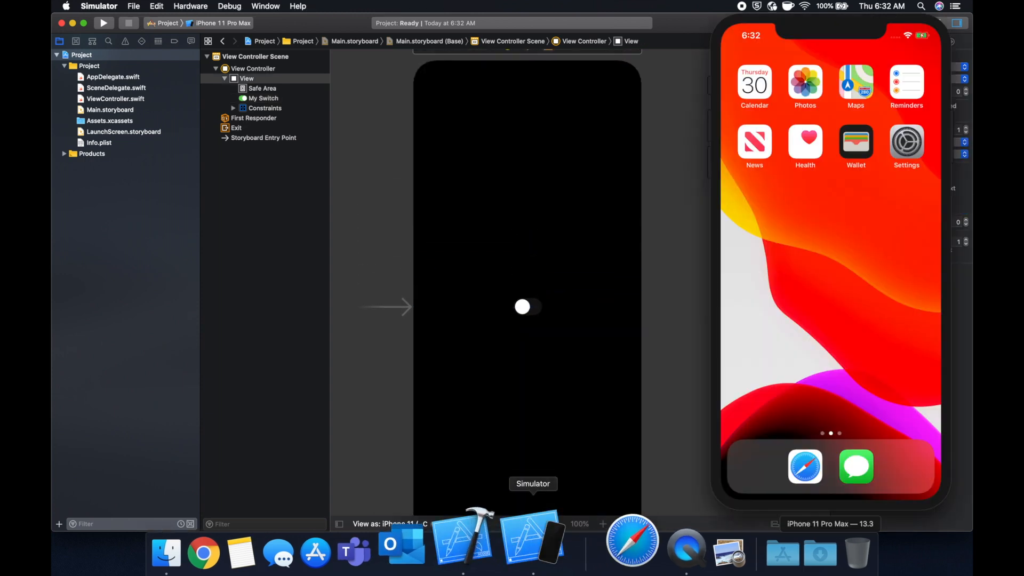
# - Bring the Simulator forward and toggle the switch on (red background), then back off
pyautogui.click(488, 540)
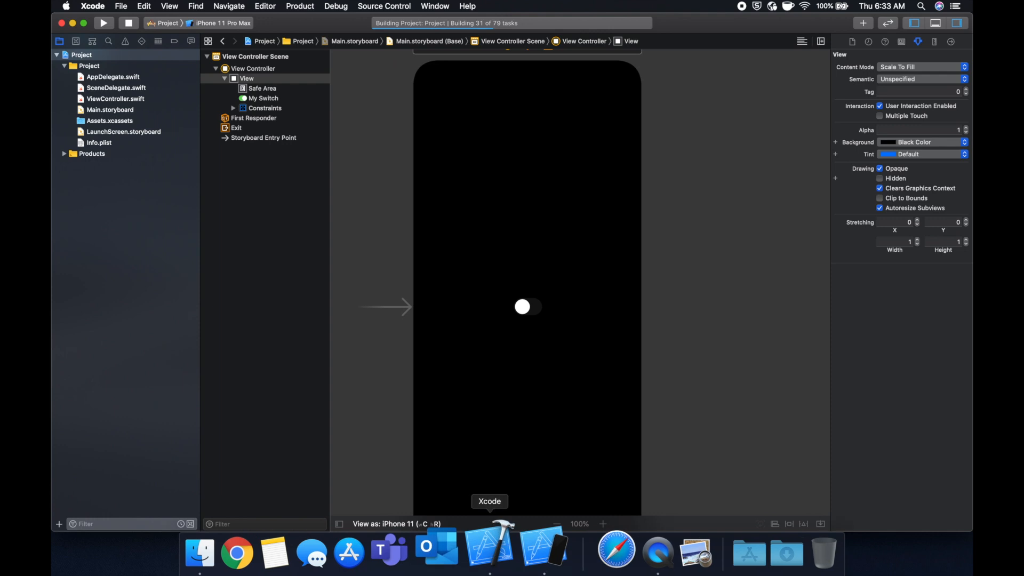
pyautogui.click(103, 23)
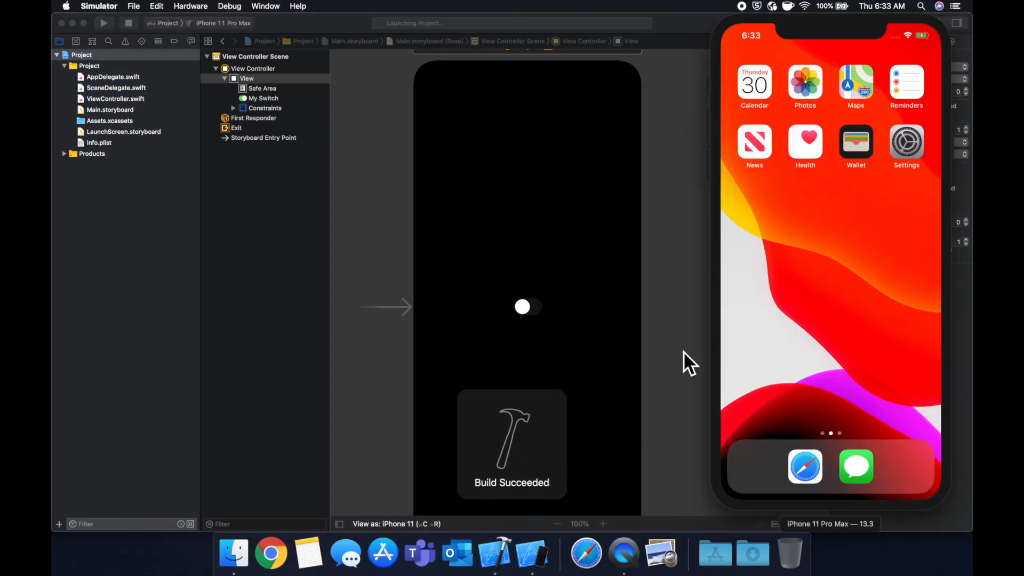
pyautogui.click(103, 23)
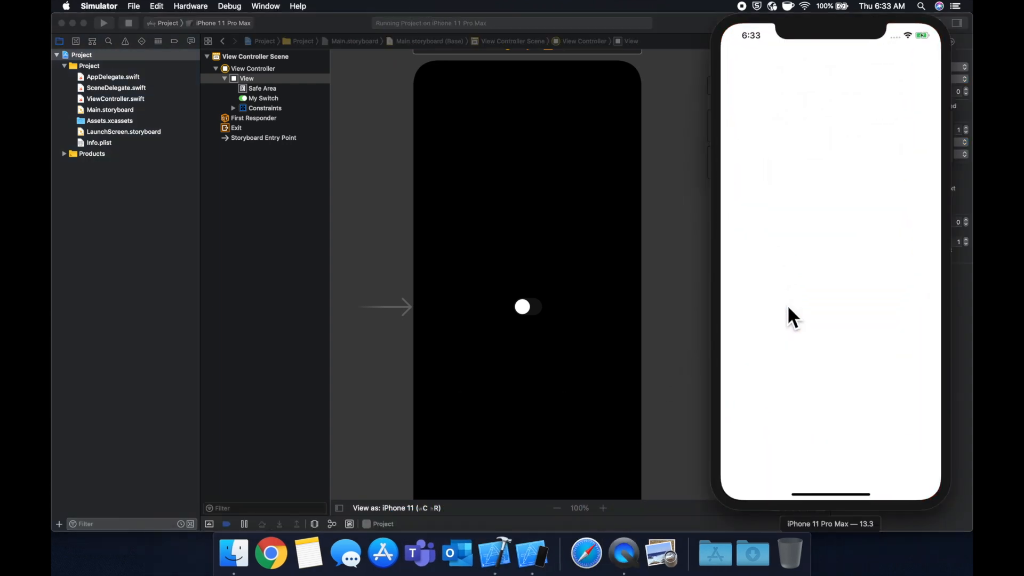
pyautogui.moveTo(849, 84)
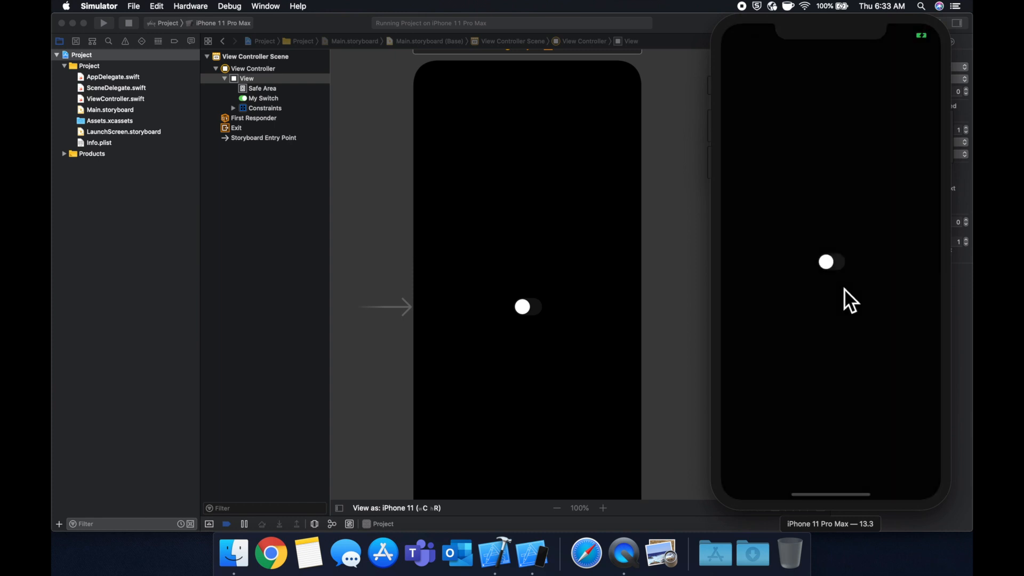
pyautogui.click(831, 262)
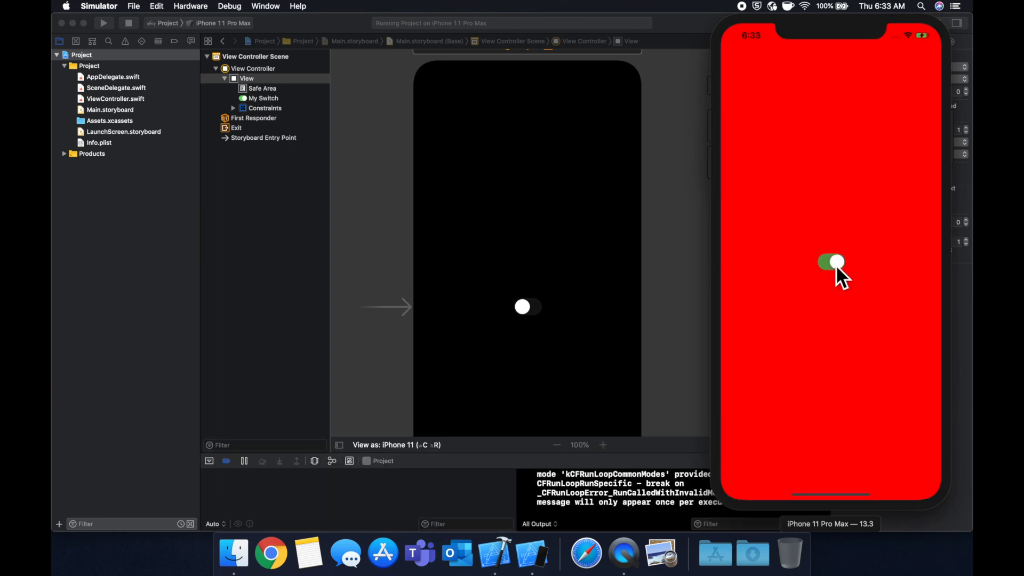
pyautogui.click(833, 262)
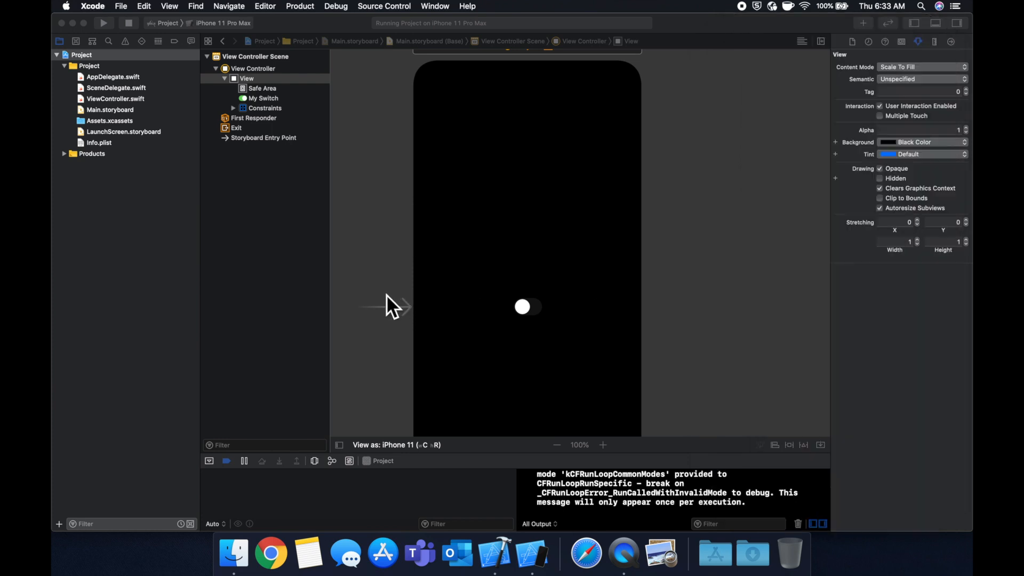
# - Open ViewController.swift and review switchDidChange's UISwitch parameter and red/blue branches, then return to Simulator
pyautogui.write('view')
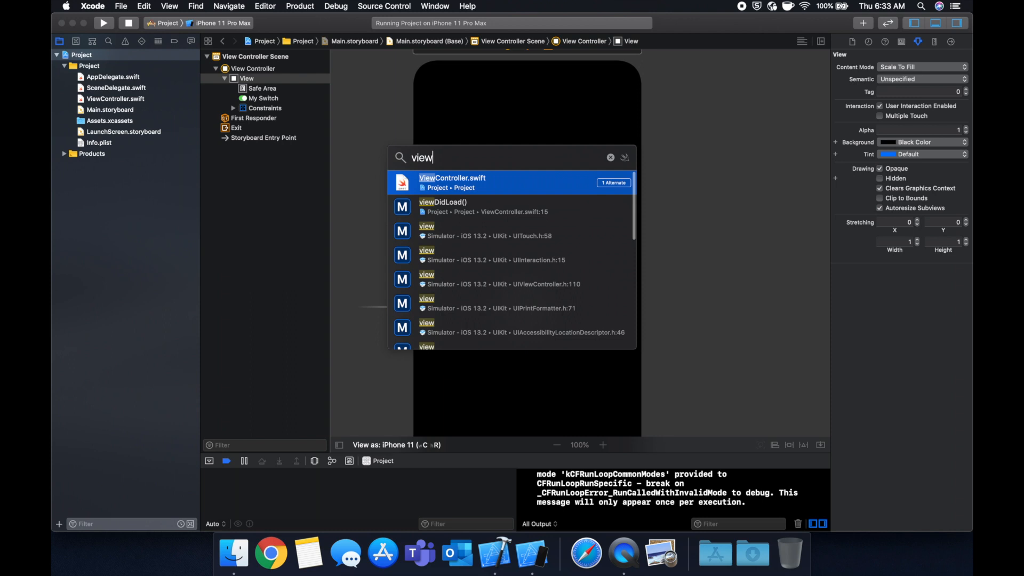
pyautogui.click(451, 182)
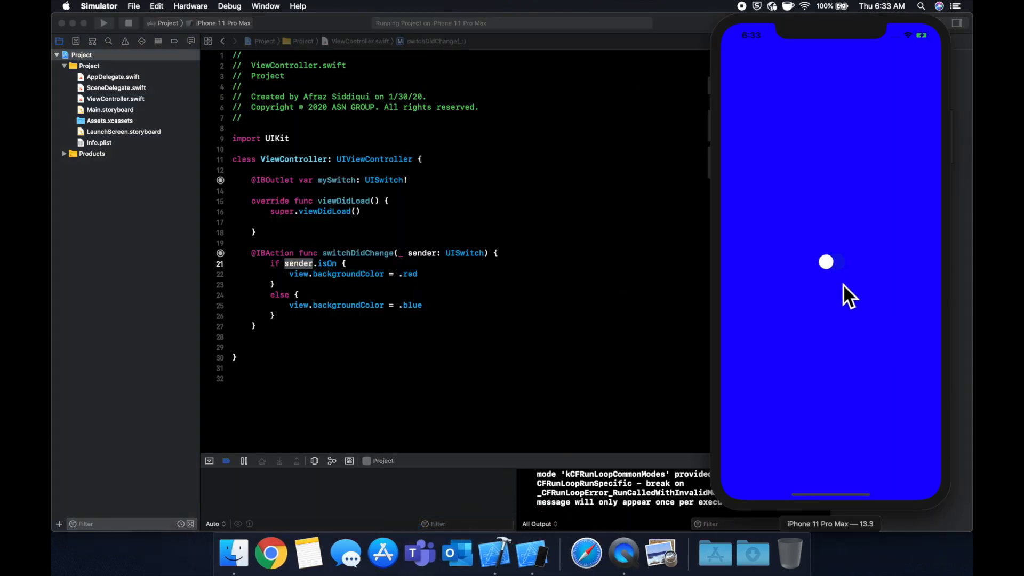
pyautogui.moveTo(836, 278)
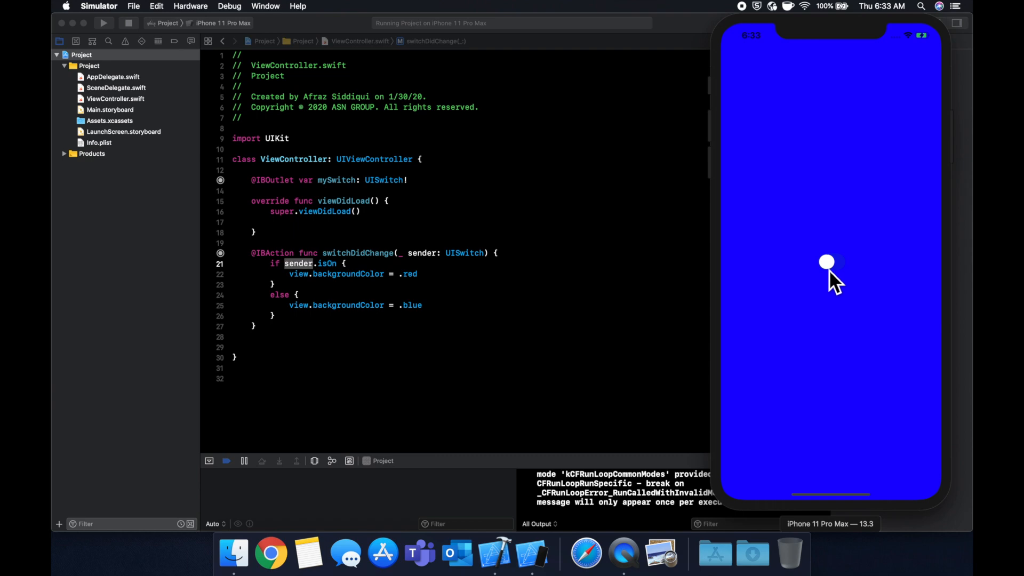
pyautogui.moveTo(845, 273)
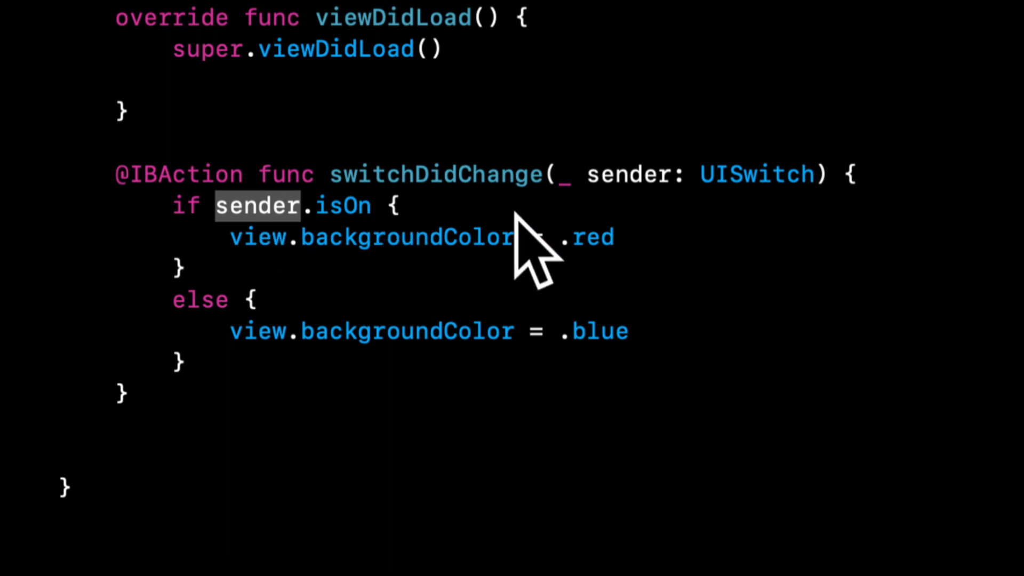
pyautogui.click(332, 206)
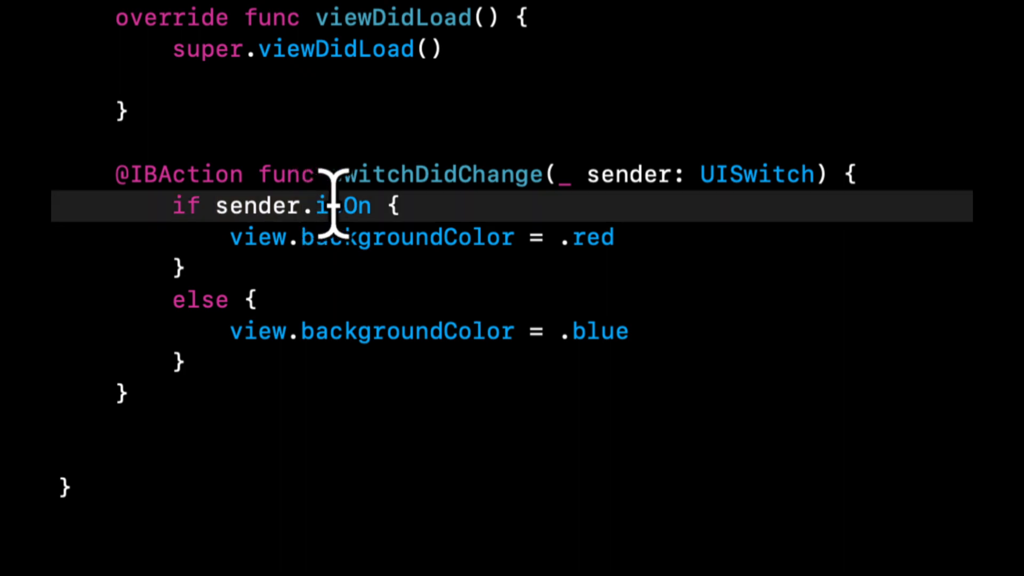
pyautogui.doubleClick(756, 175)
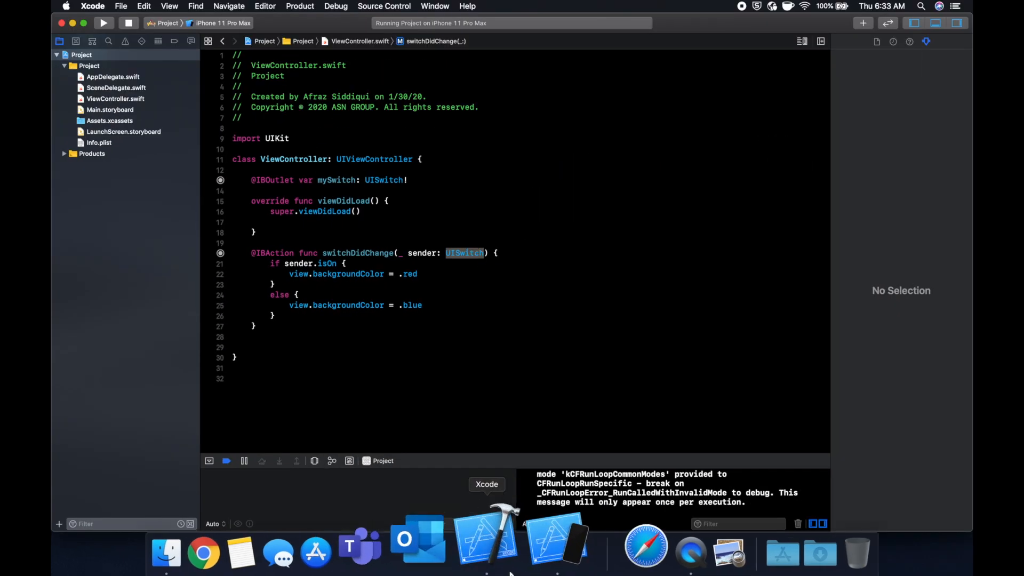
pyautogui.click(559, 538)
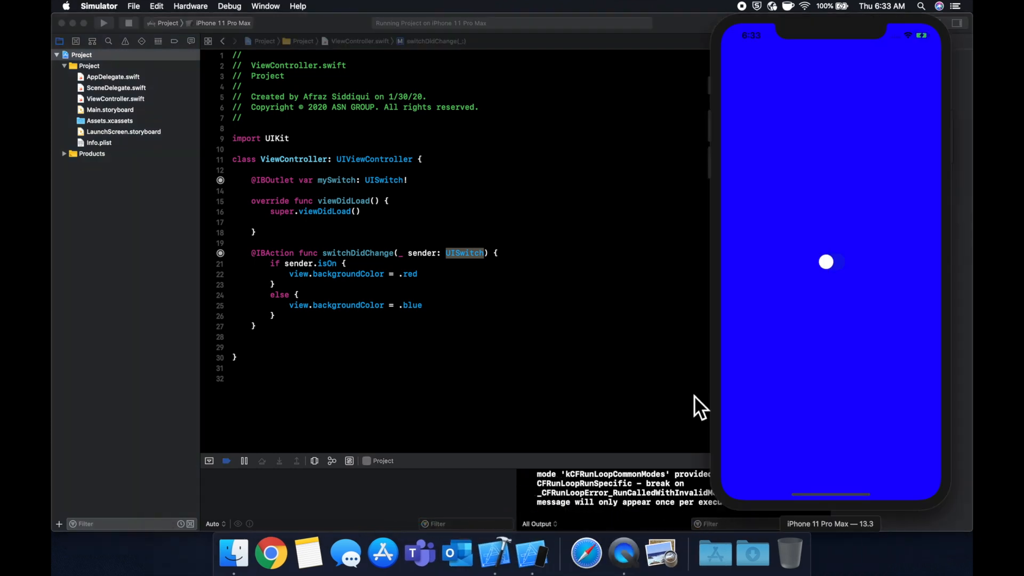
pyautogui.moveTo(500, 408)
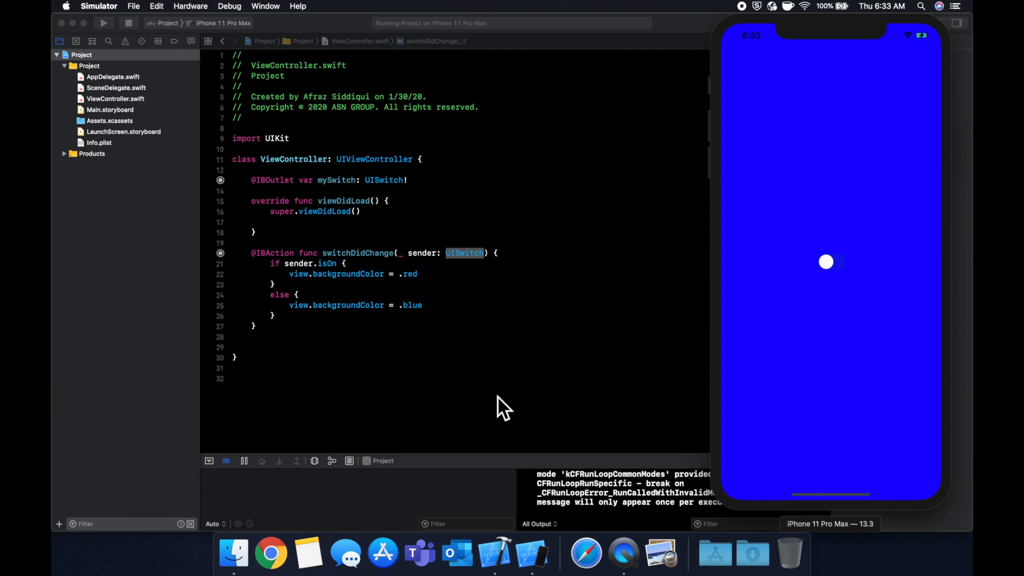